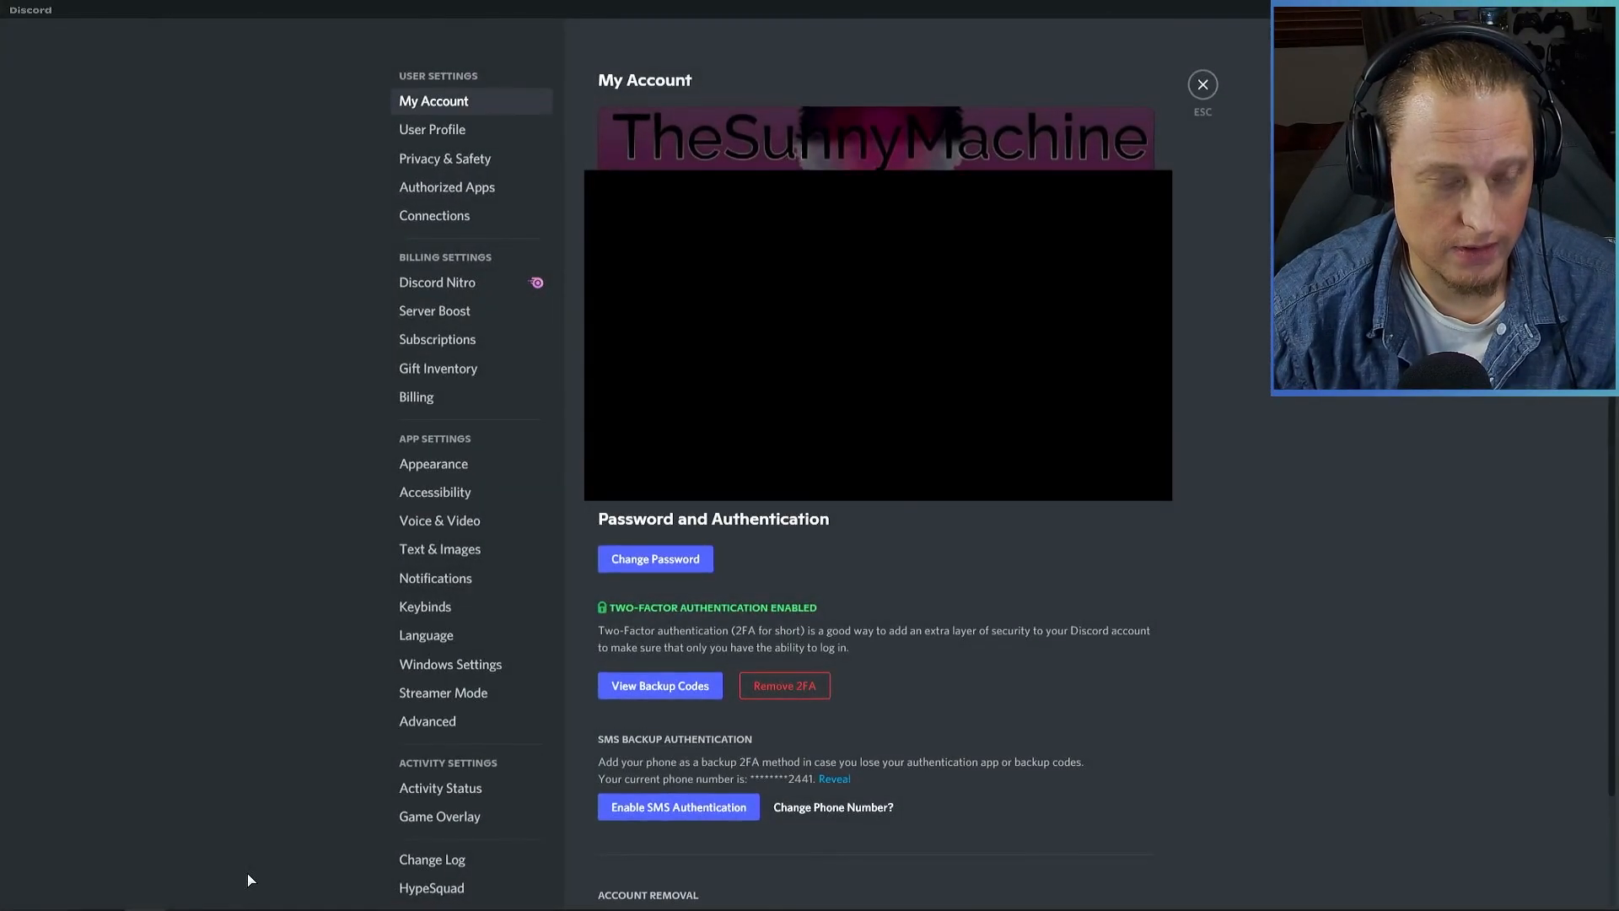
- In Discord's Advanced settings, confirm Developer Mode is switched on
left_click(426, 721)
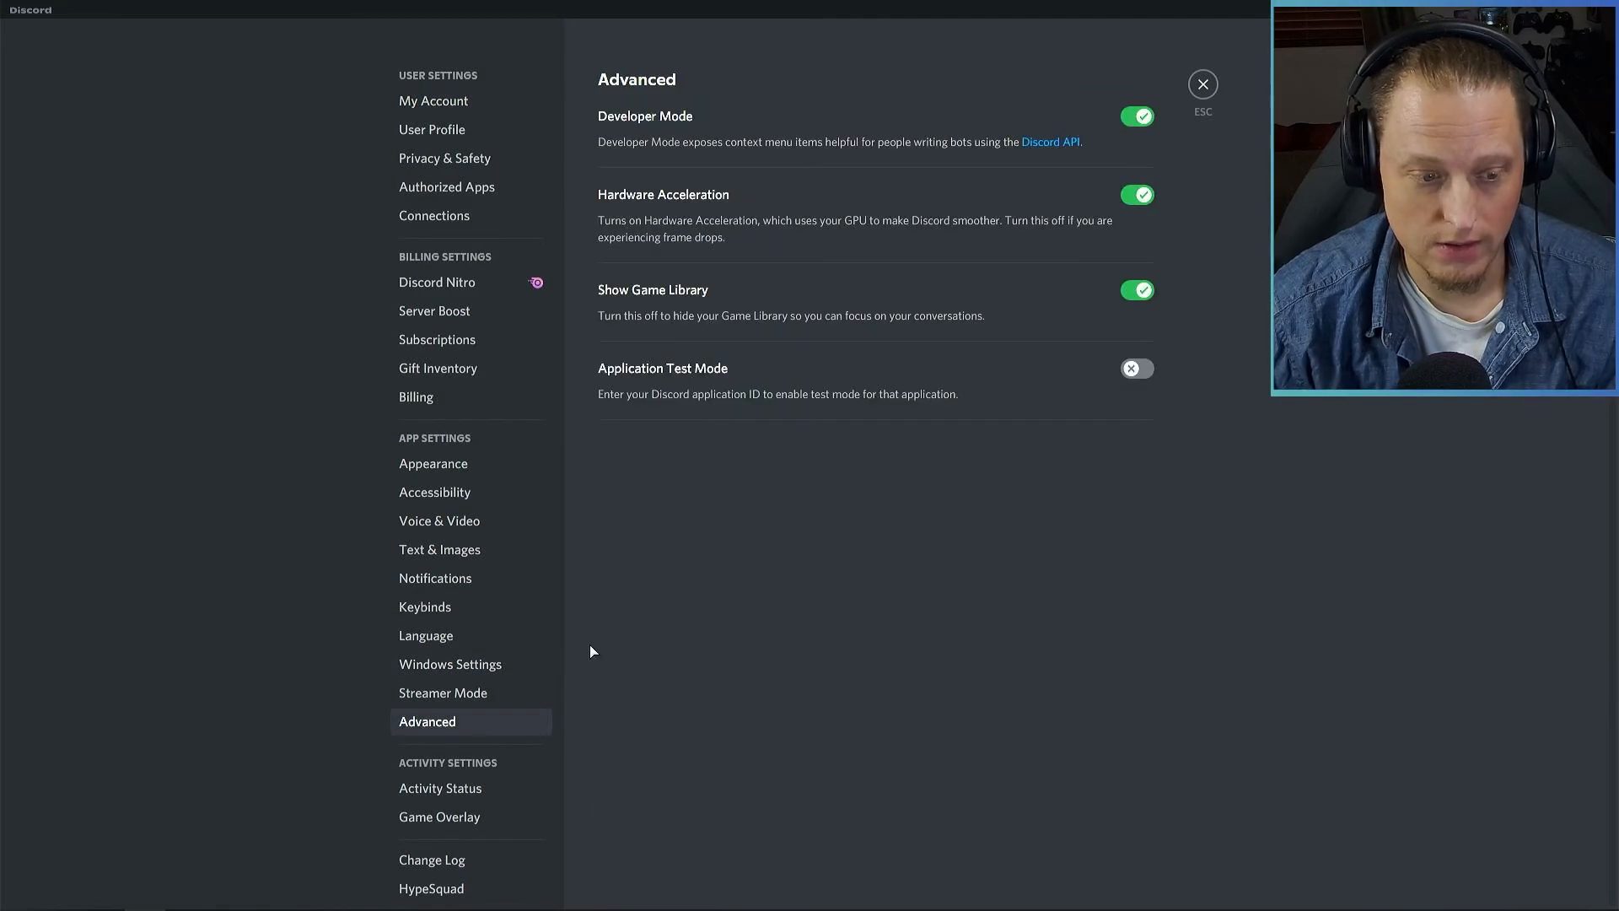
mouse_move(903, 123)
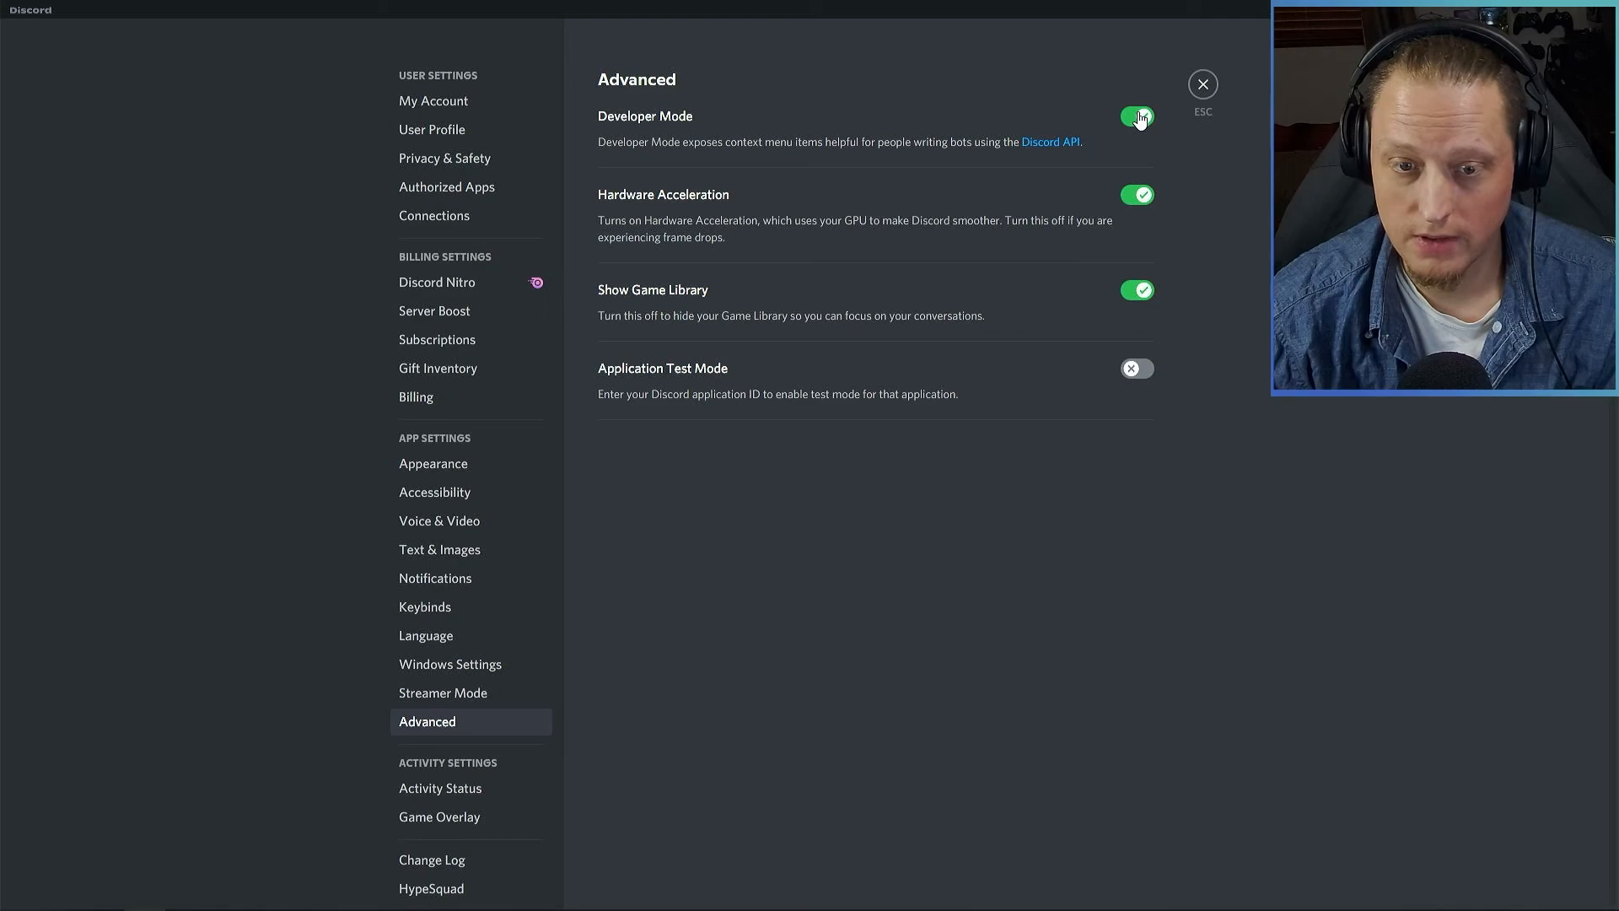
left_click(1202, 84)
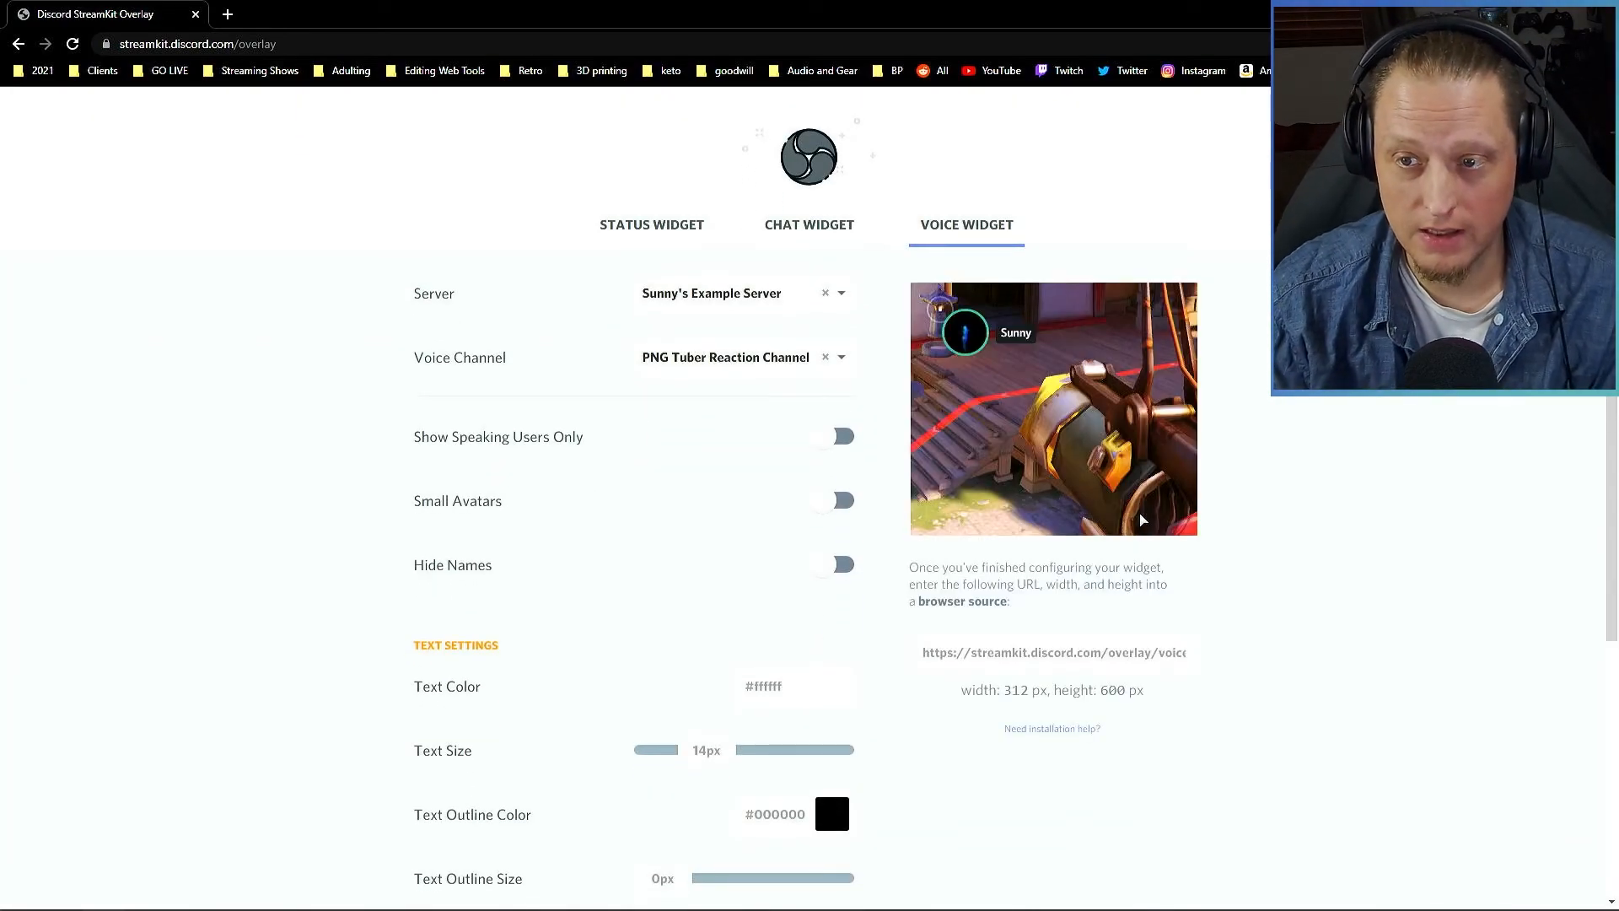
mouse_move(528, 296)
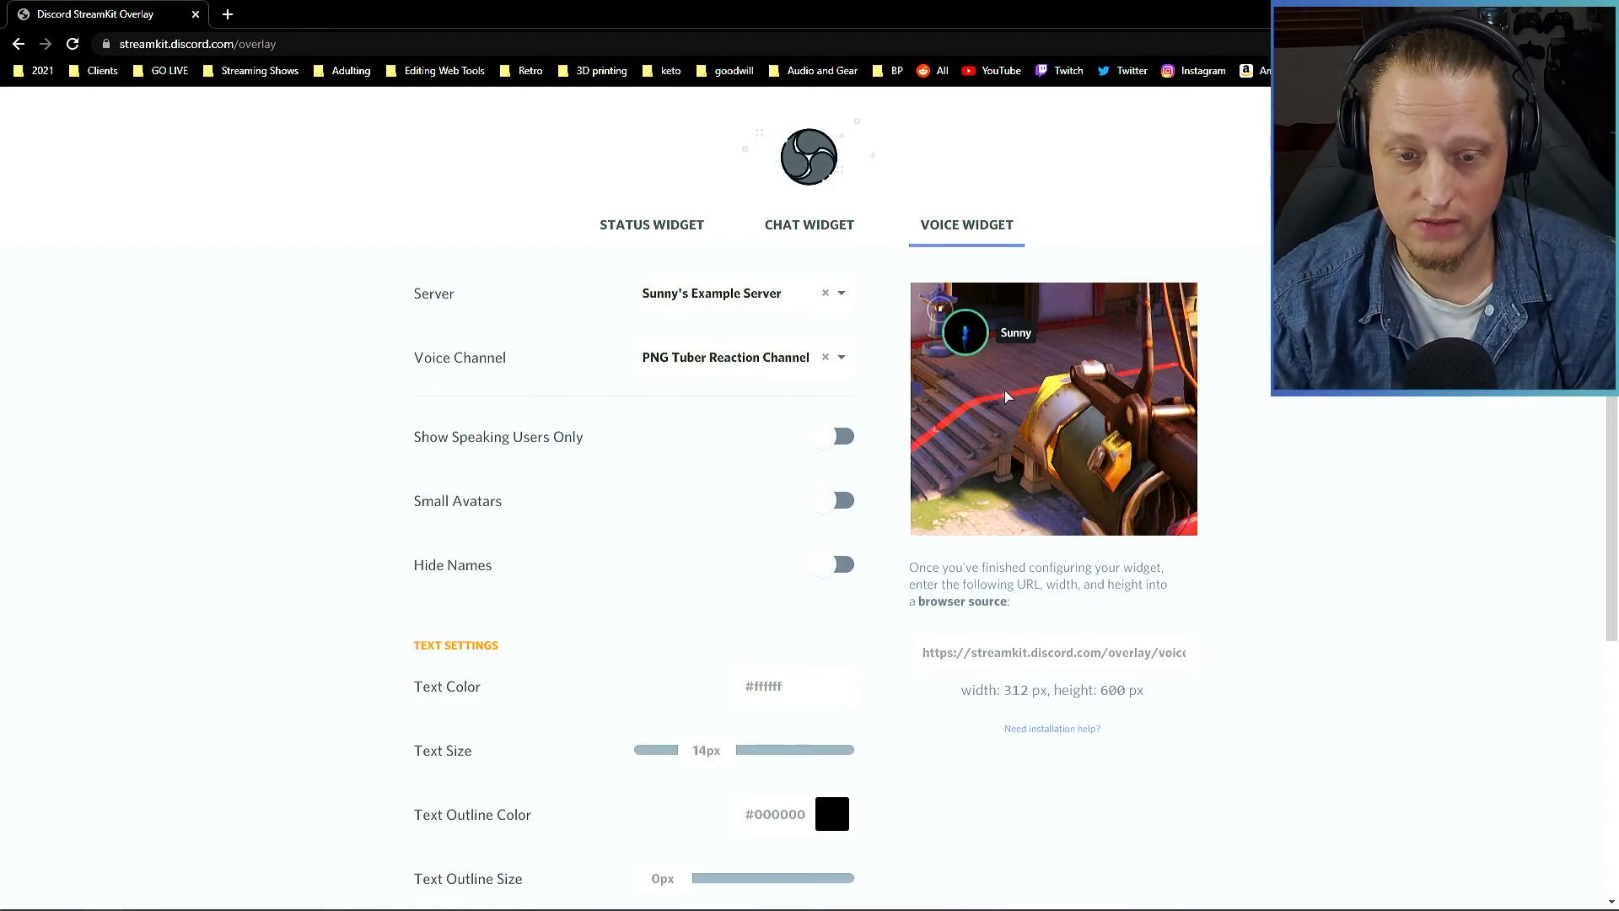
- Enable Hide Names on the StreamKit voice widget so only avatars show
left_click(835, 565)
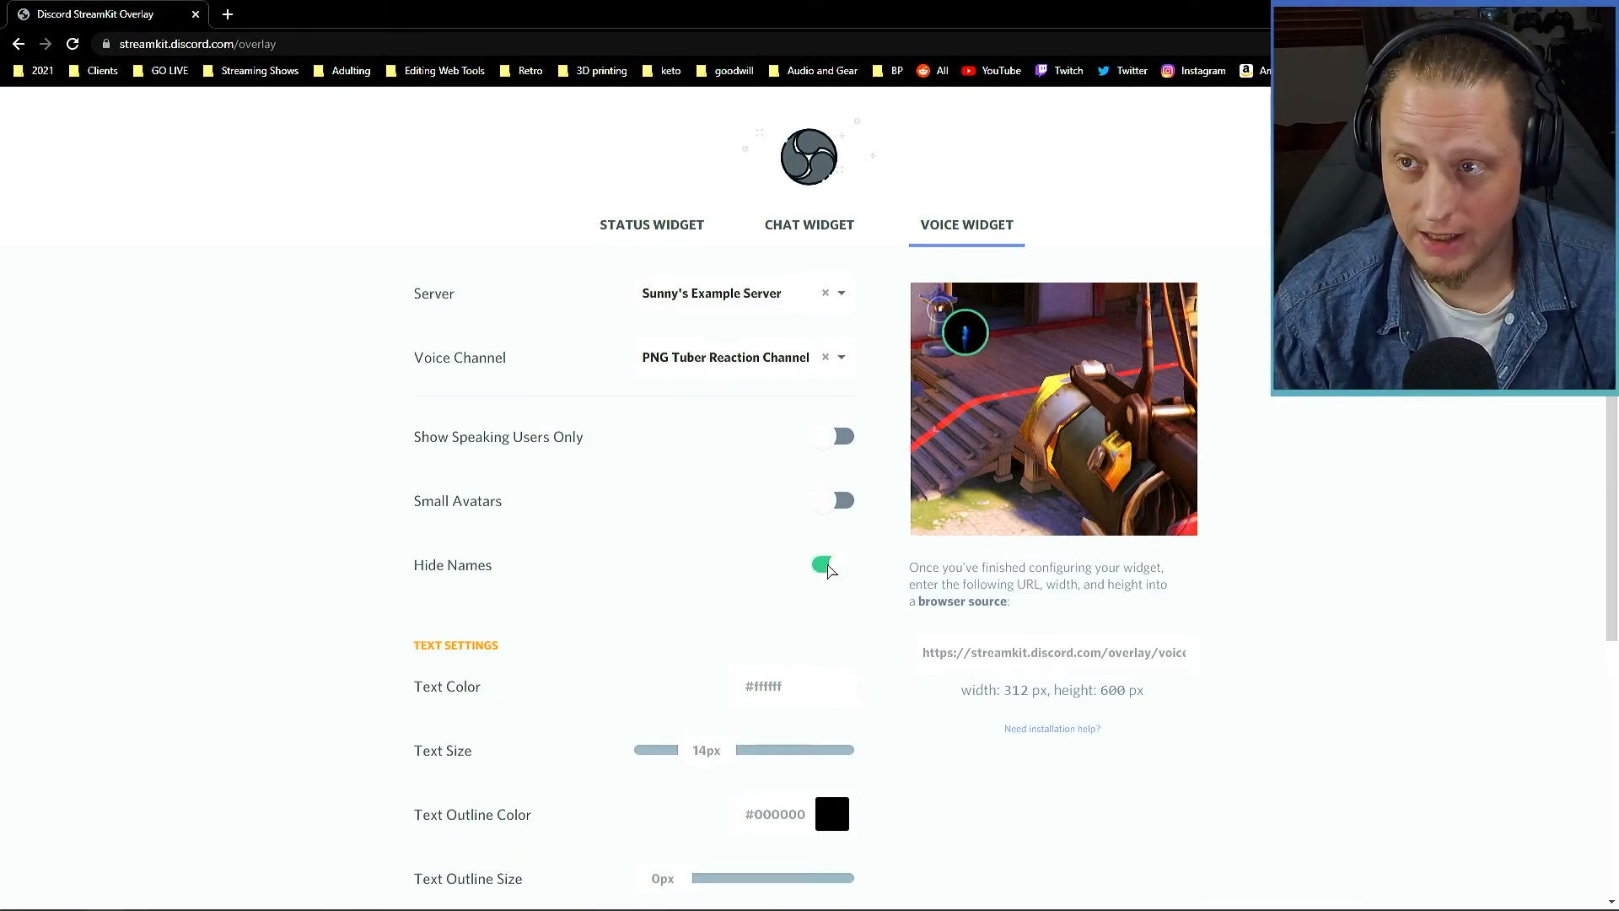
mouse_move(1115, 498)
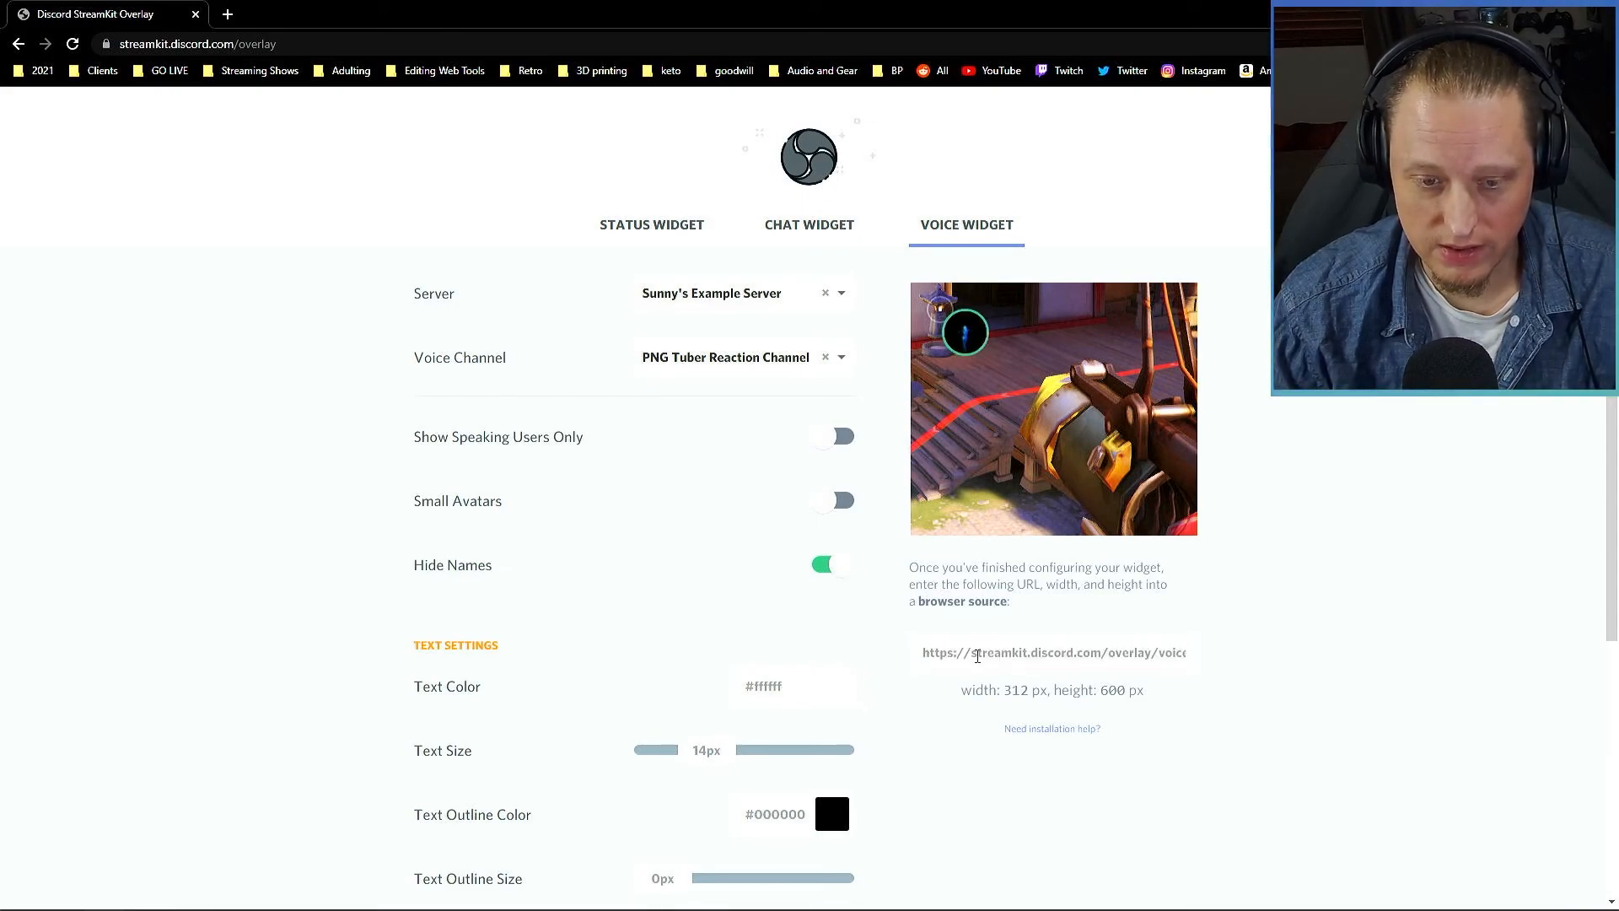
mouse_move(1000, 685)
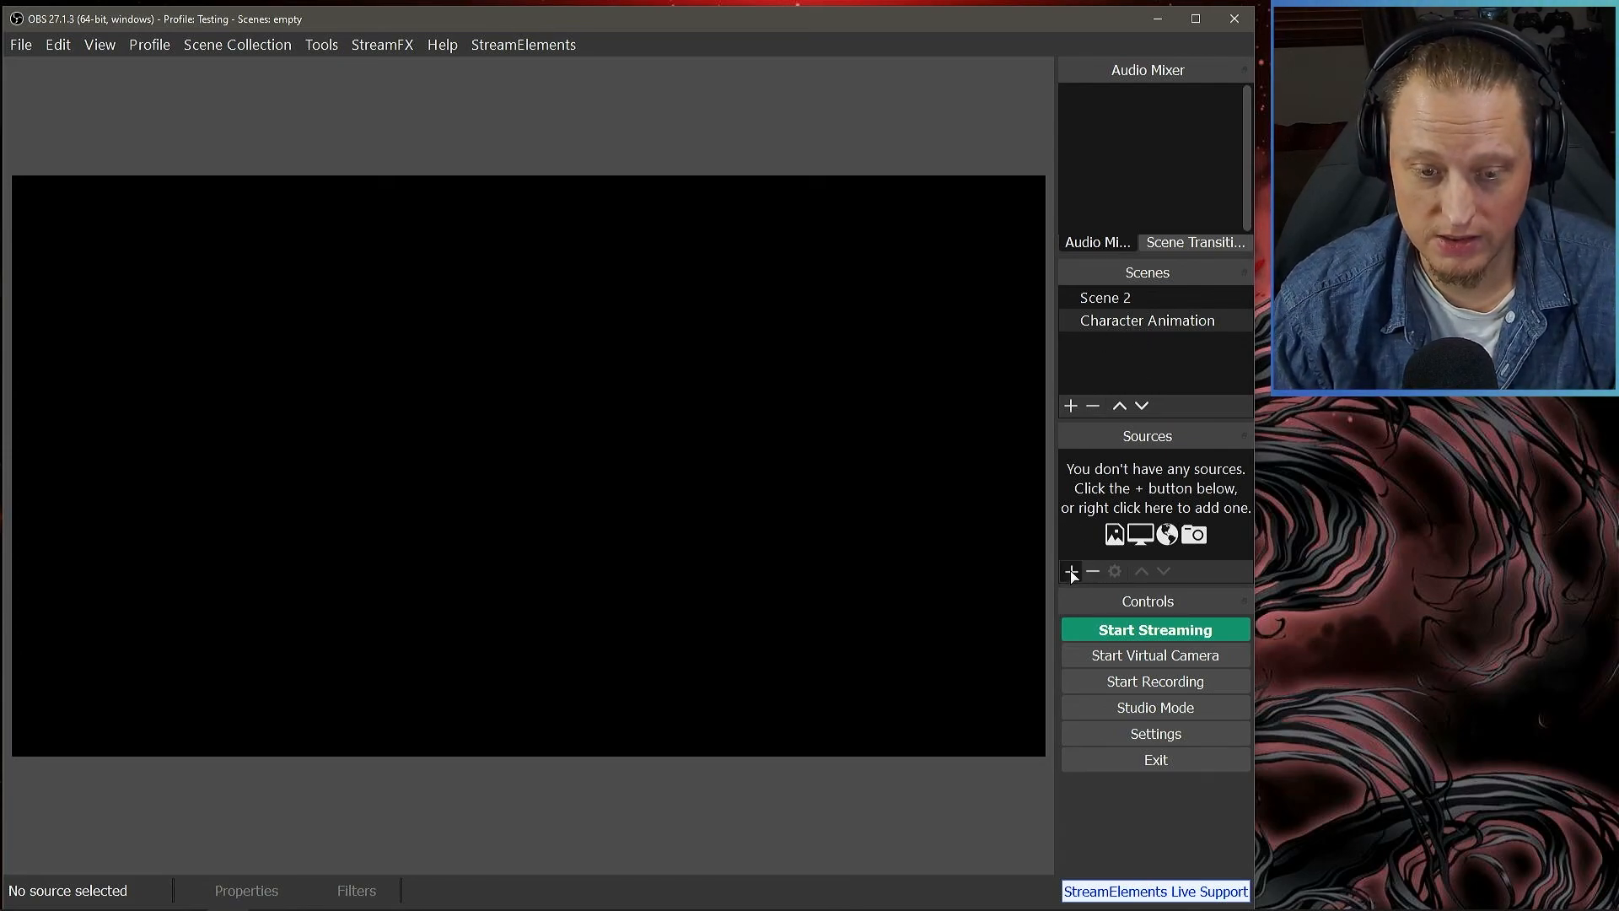
- Add a 'Discord Avatar Animation' browser source with the StreamKit widget URL and height 1080
left_click(1070, 571)
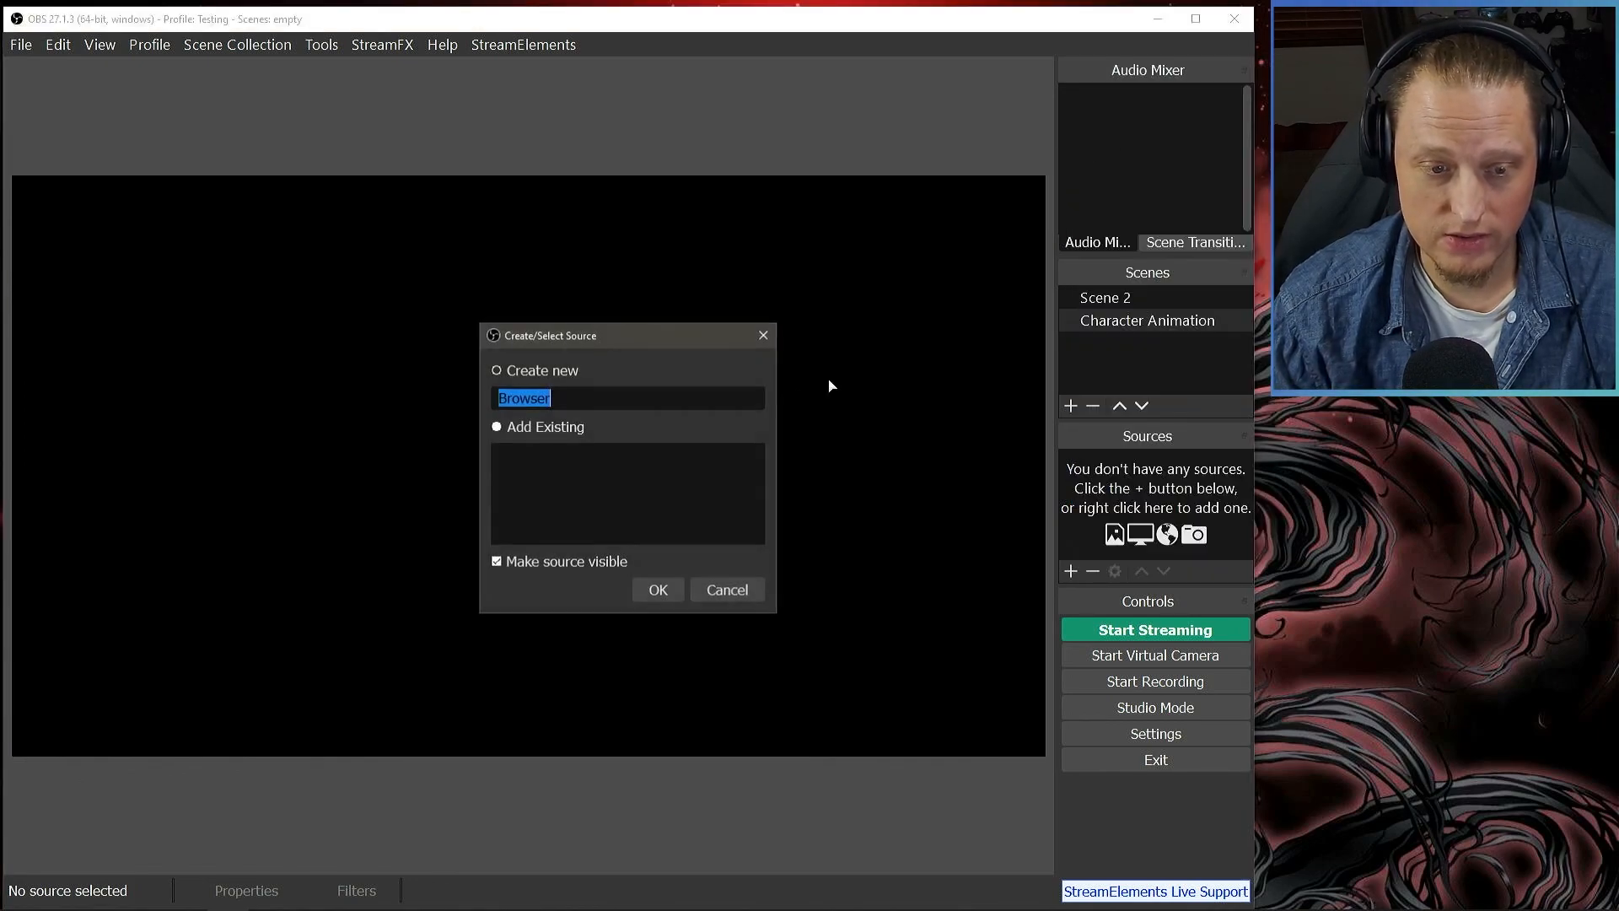
type("Discord")
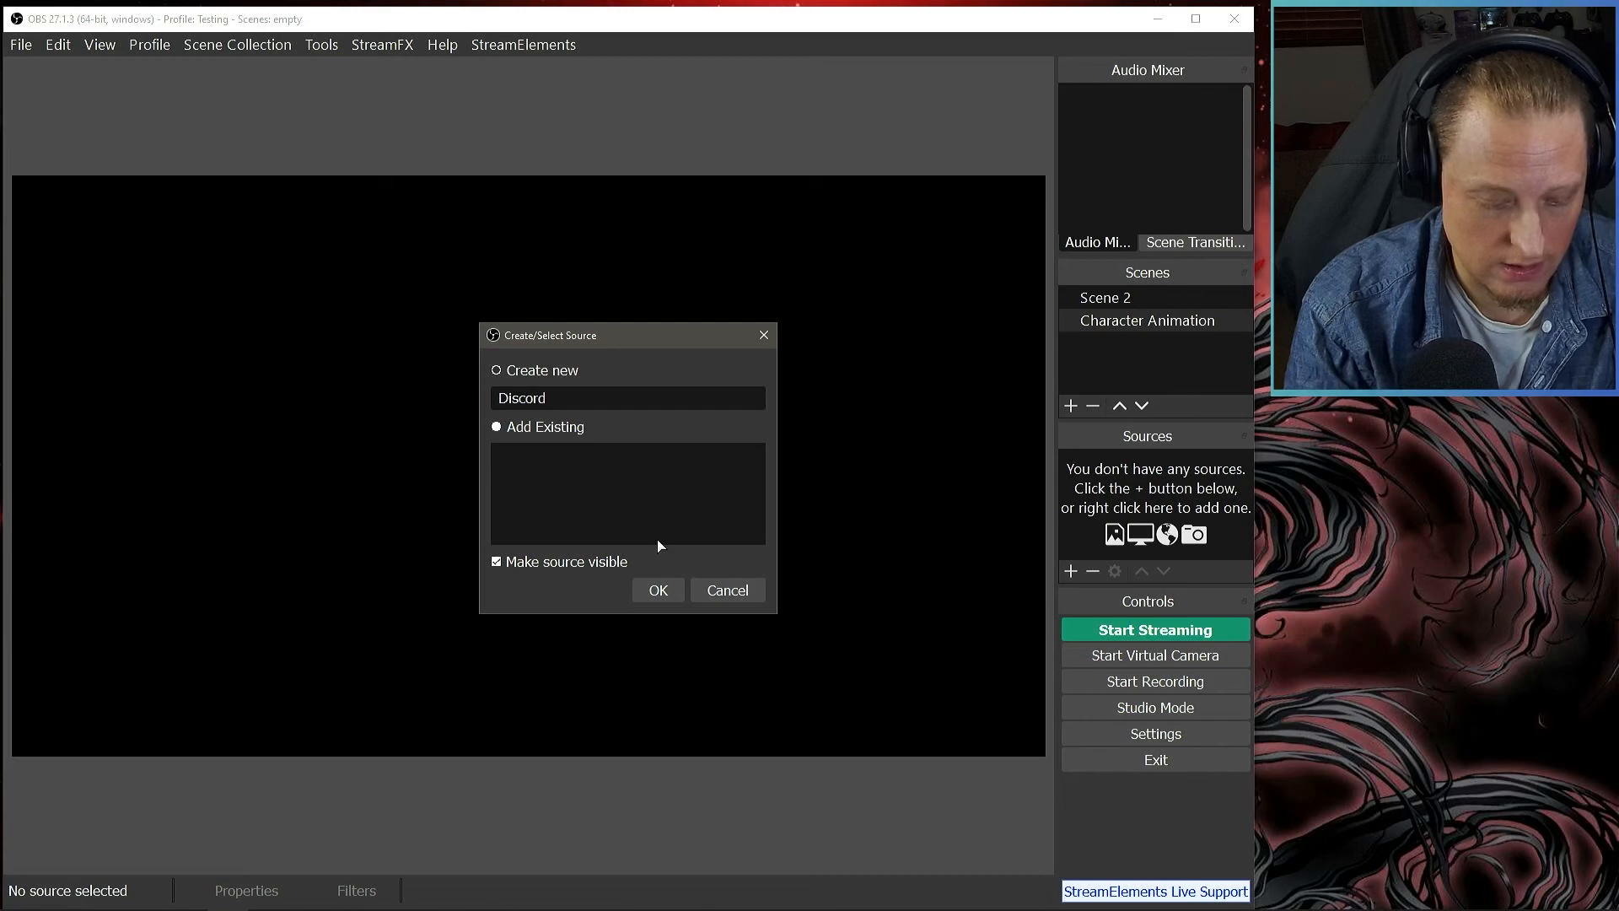
type("Avatar Ani")
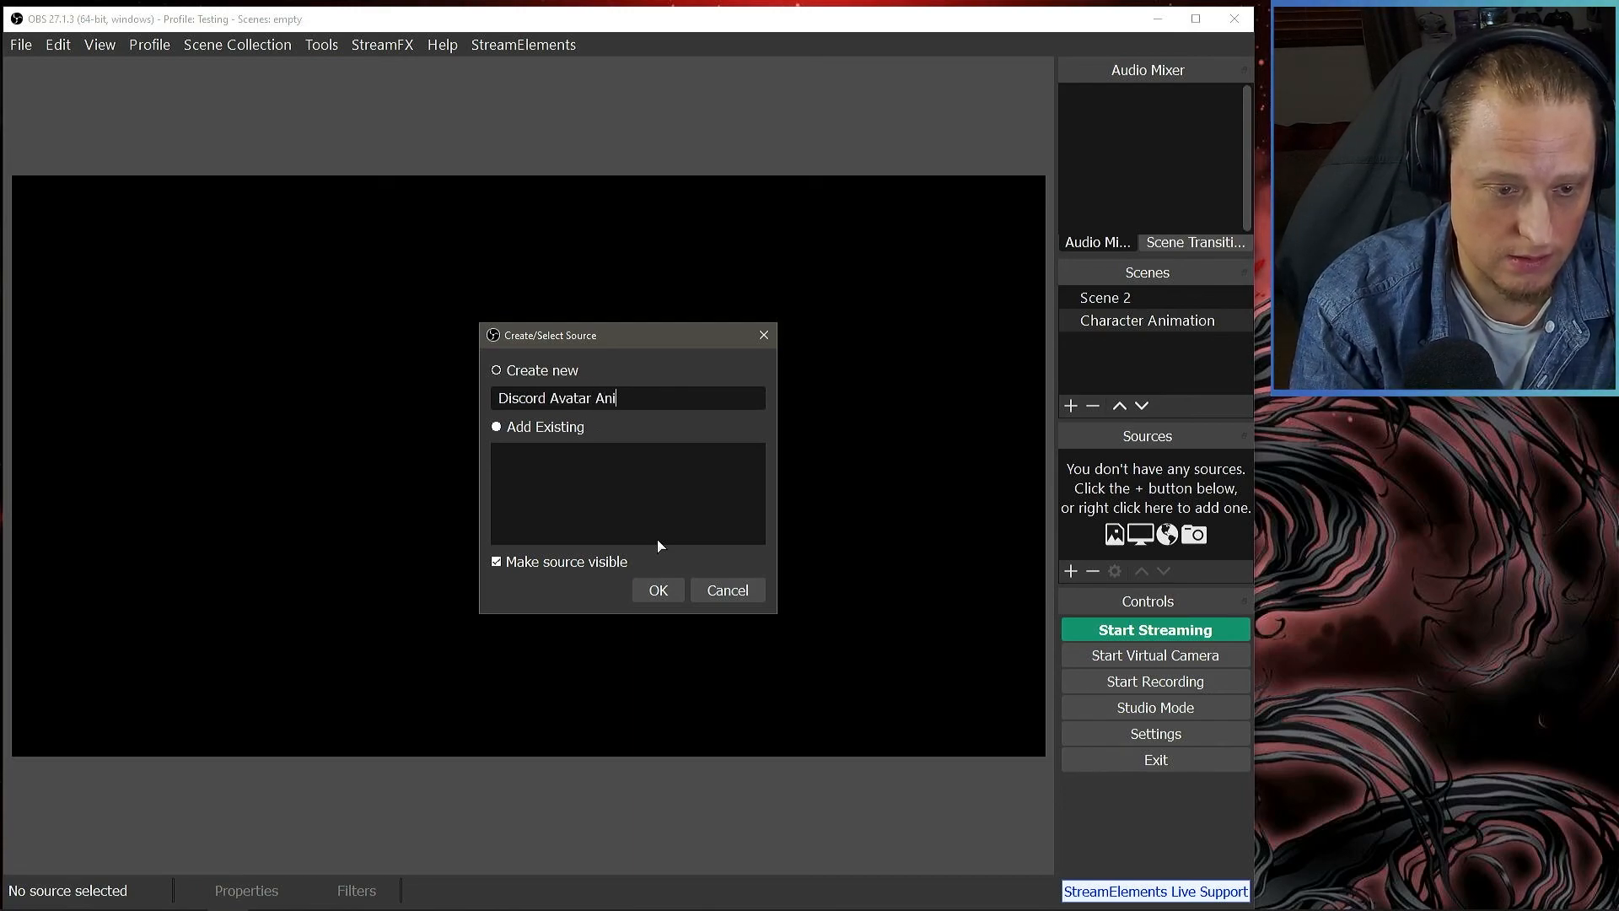
left_click(658, 590)
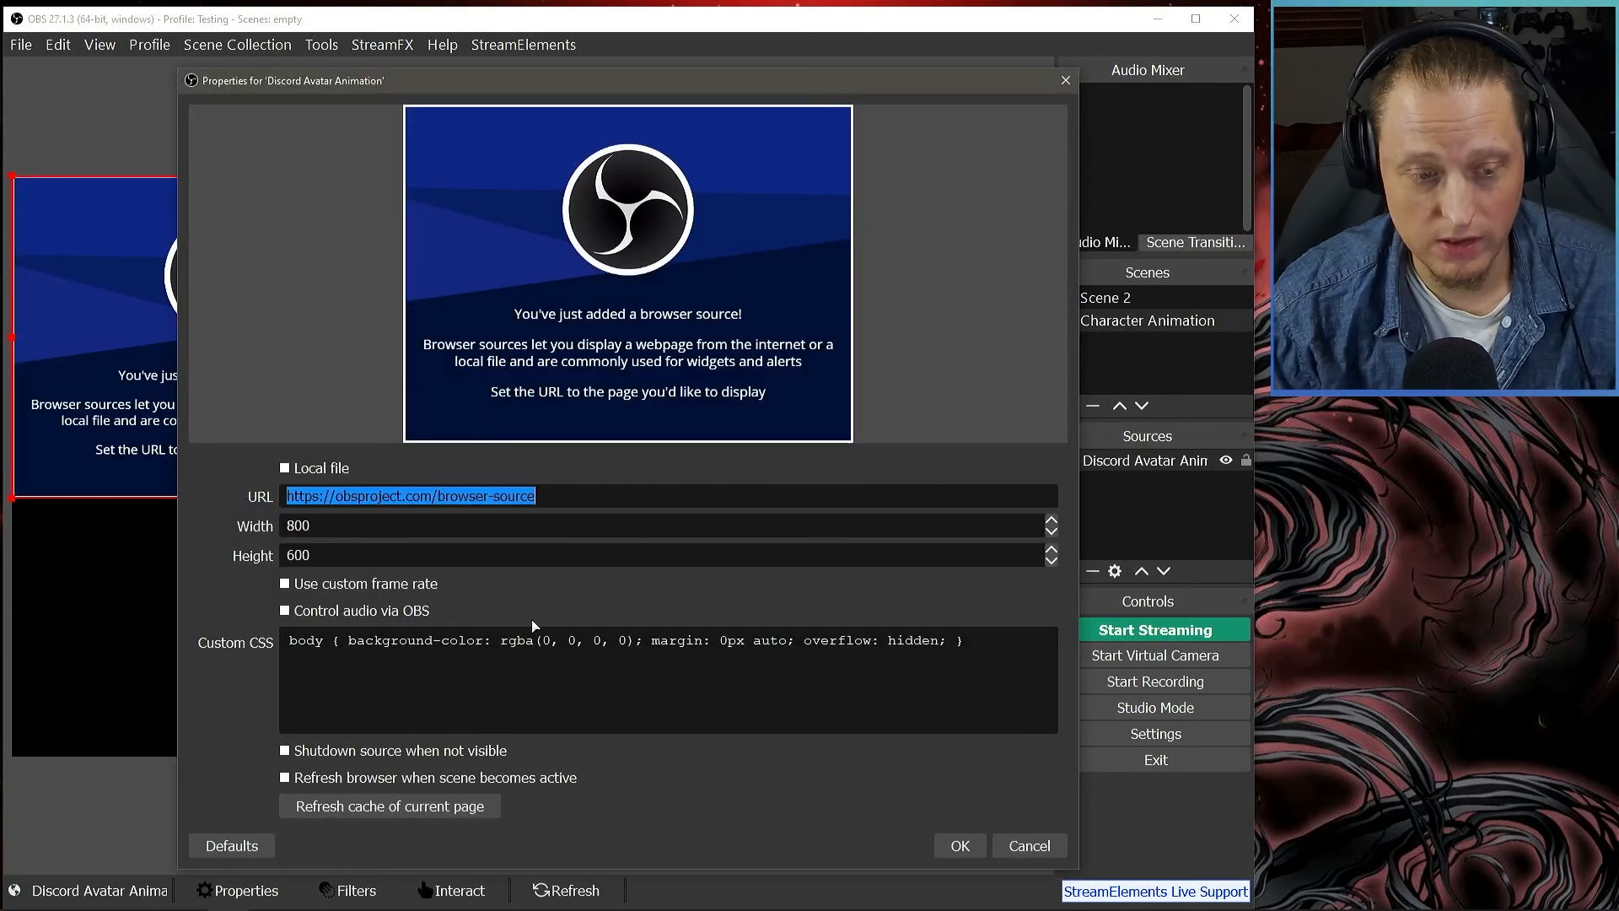
type("623000000&bg_shadow_size=0&invite_code=&limit_speaking=false&small_avatars=false&hide_names=true&fade_chat=0")
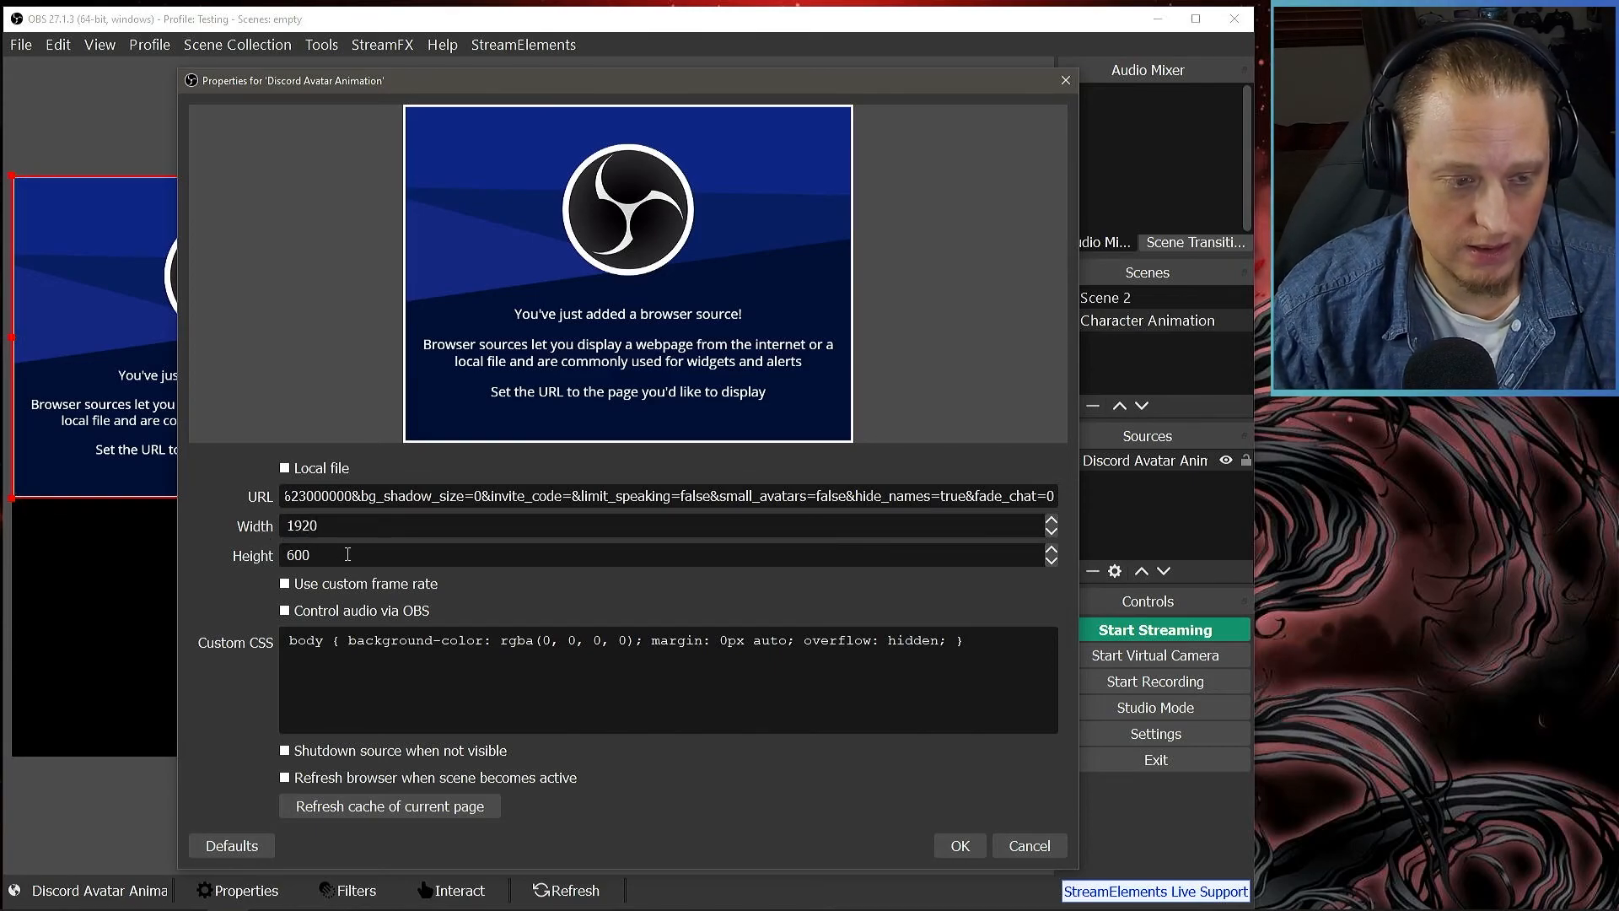
type("1080")
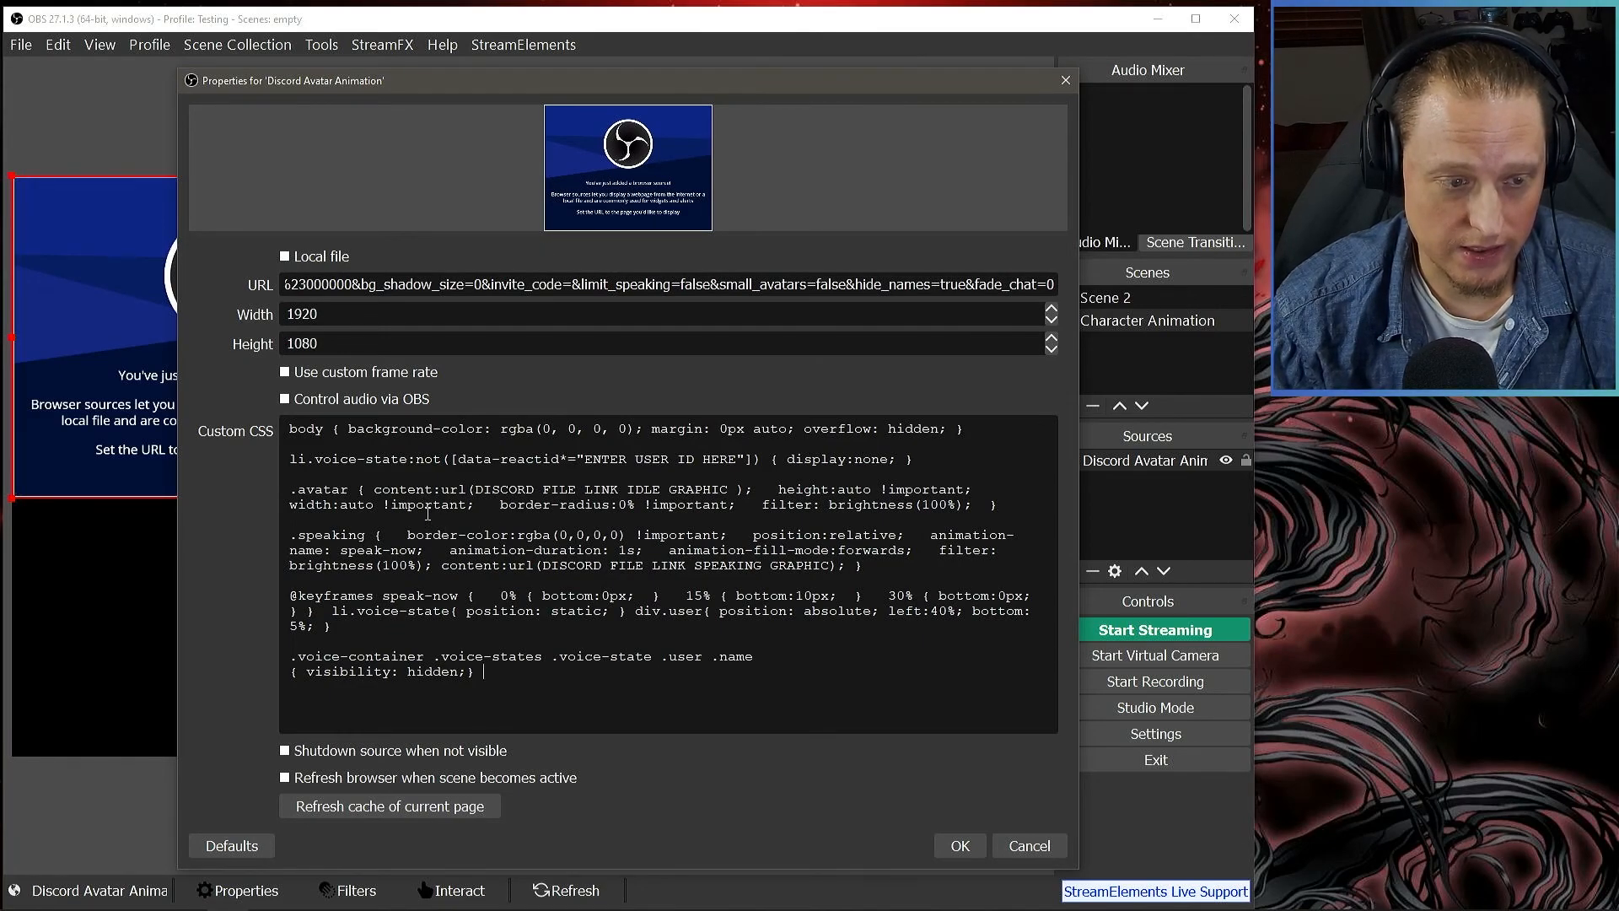
- Paste the avatar animation CSS into Custom CSS and bring Discord to the front
double_click(607, 458)
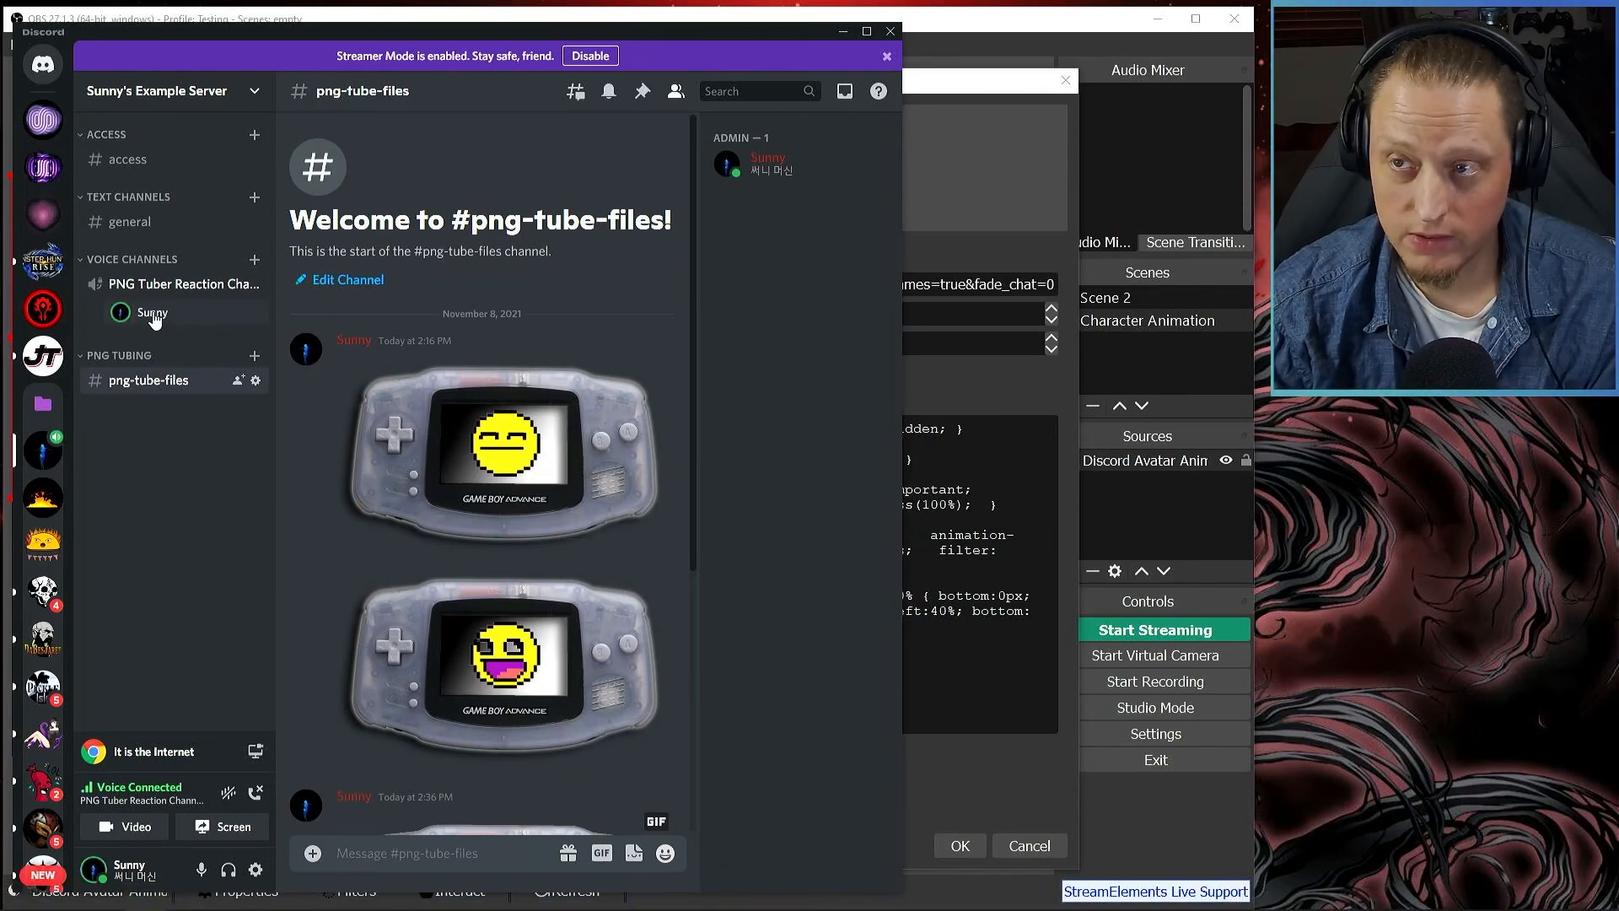
right_click(151, 313)
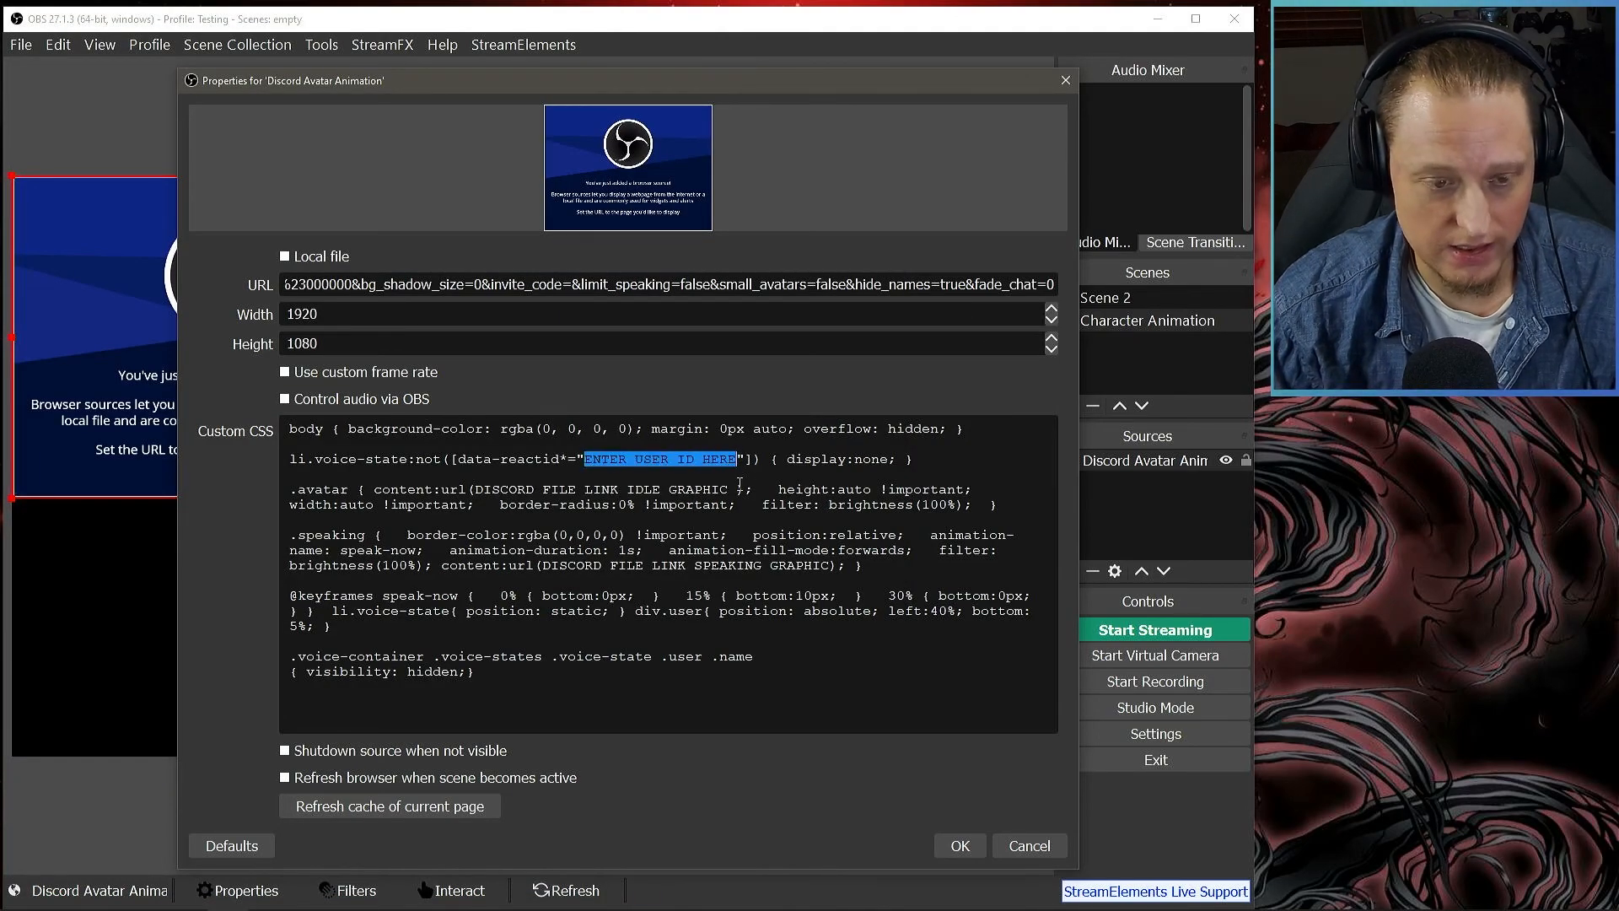
type("110251432262795264")
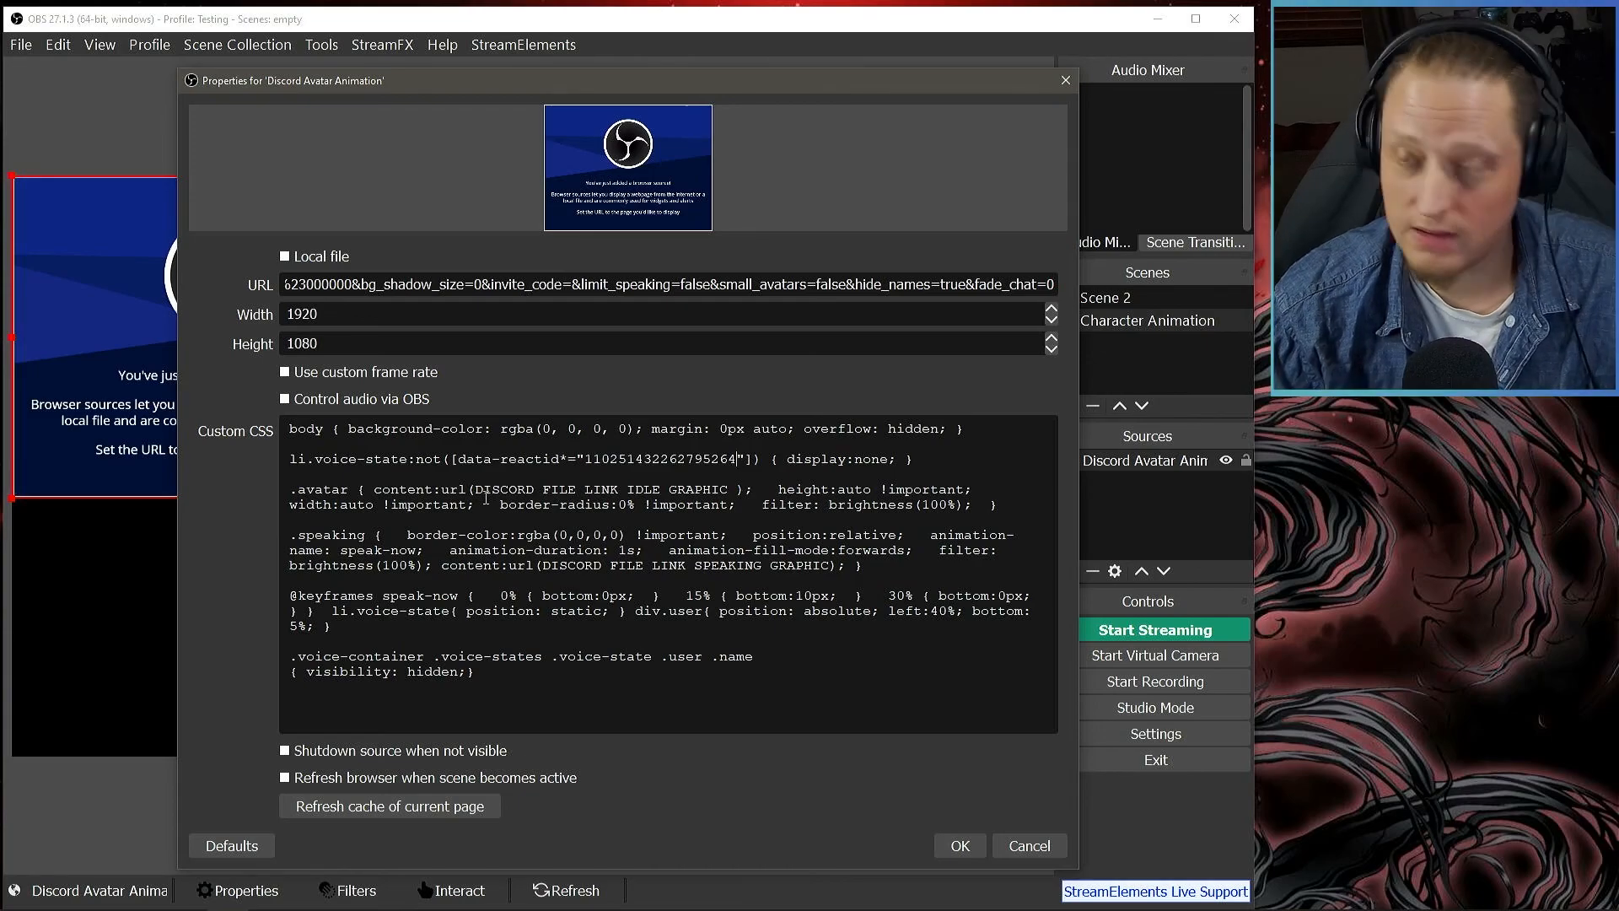
double_click(501, 489)
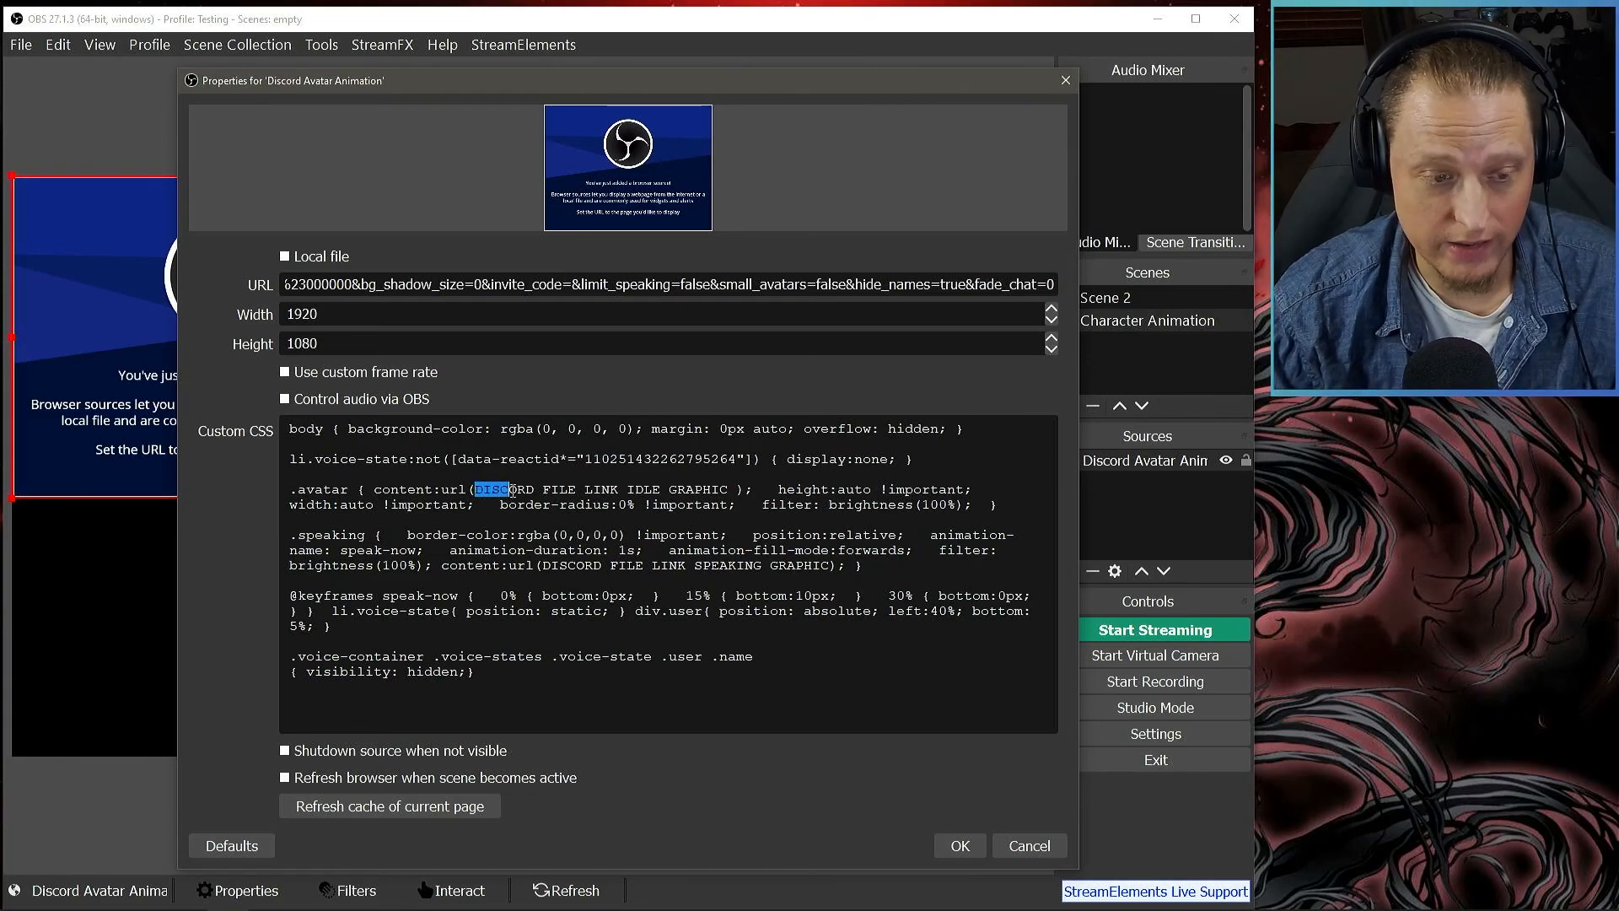
left_click_drag(477, 488, 737, 489)
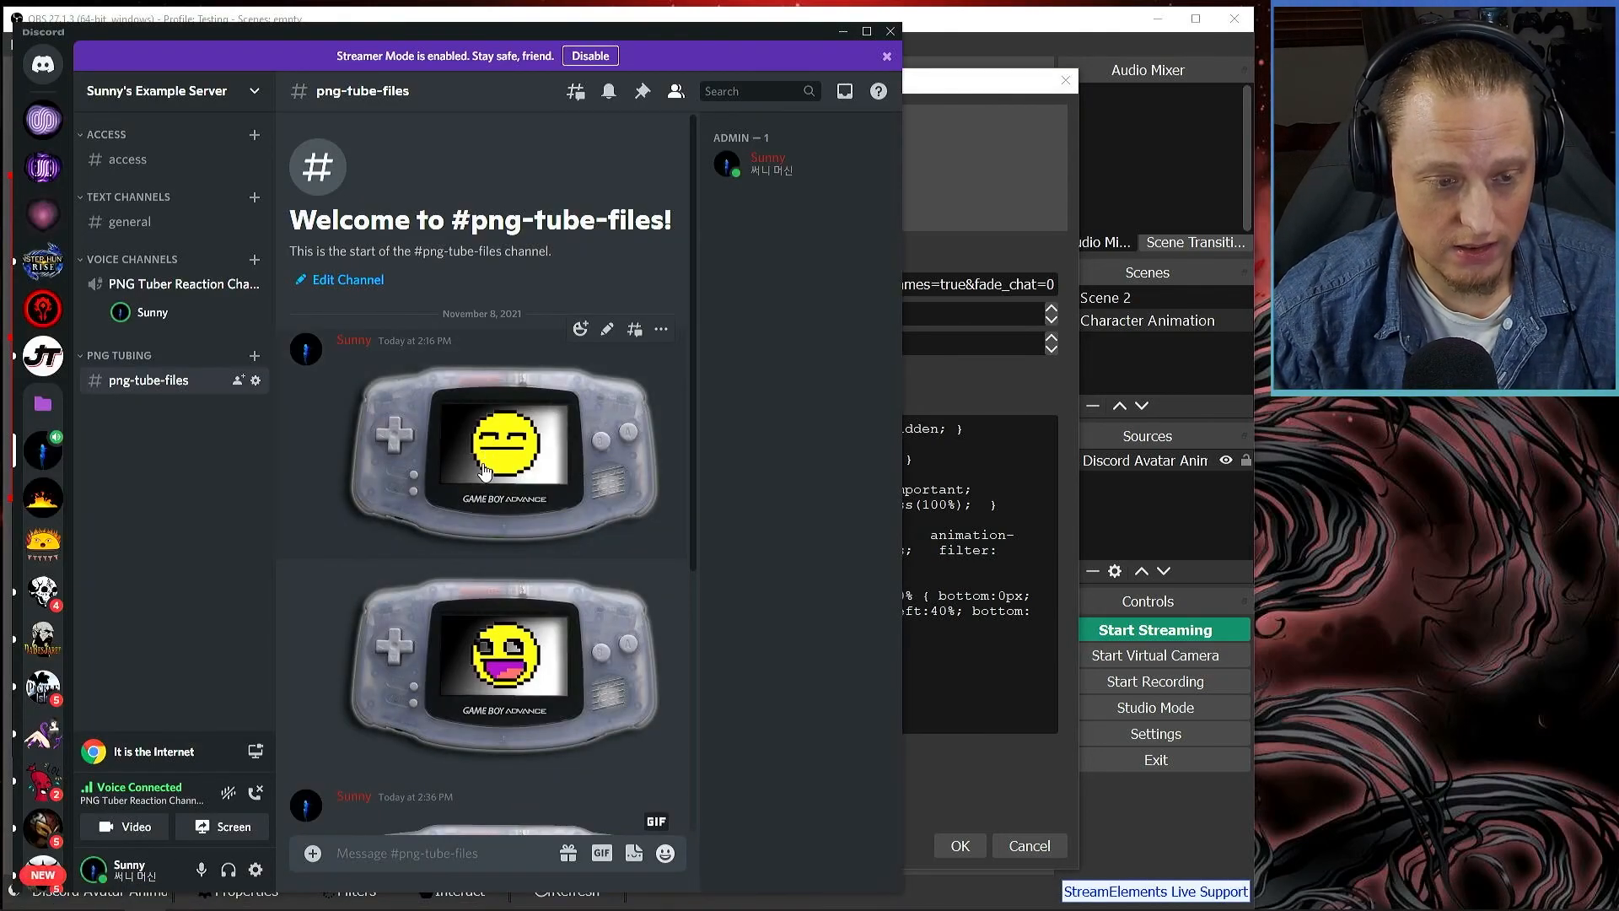
scroll("down", 3)
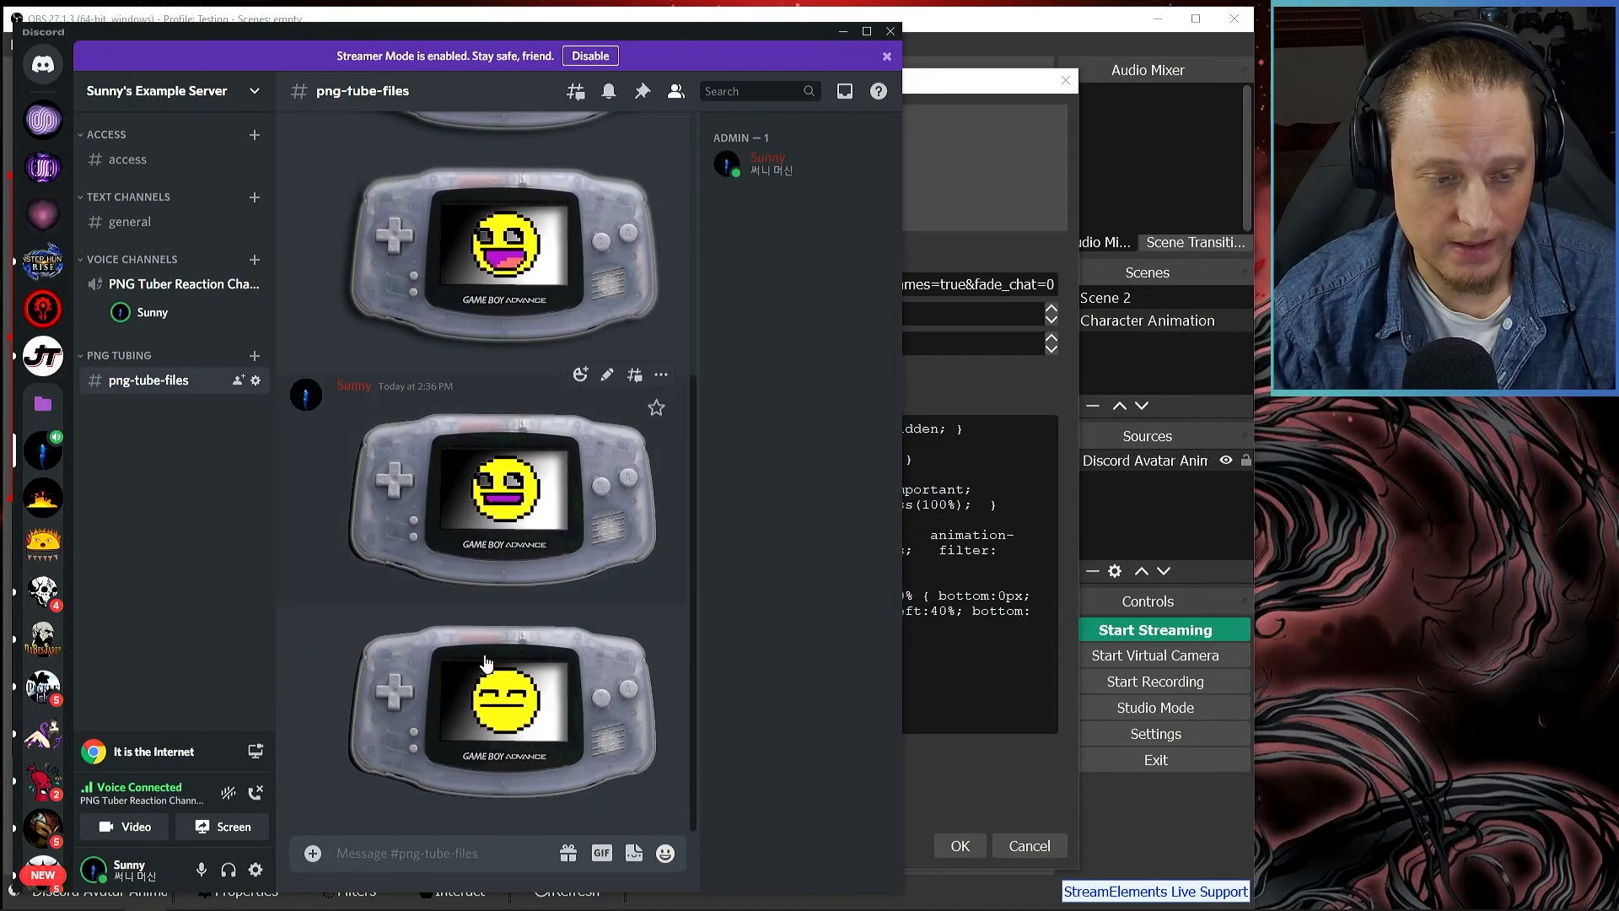
mouse_move(508, 513)
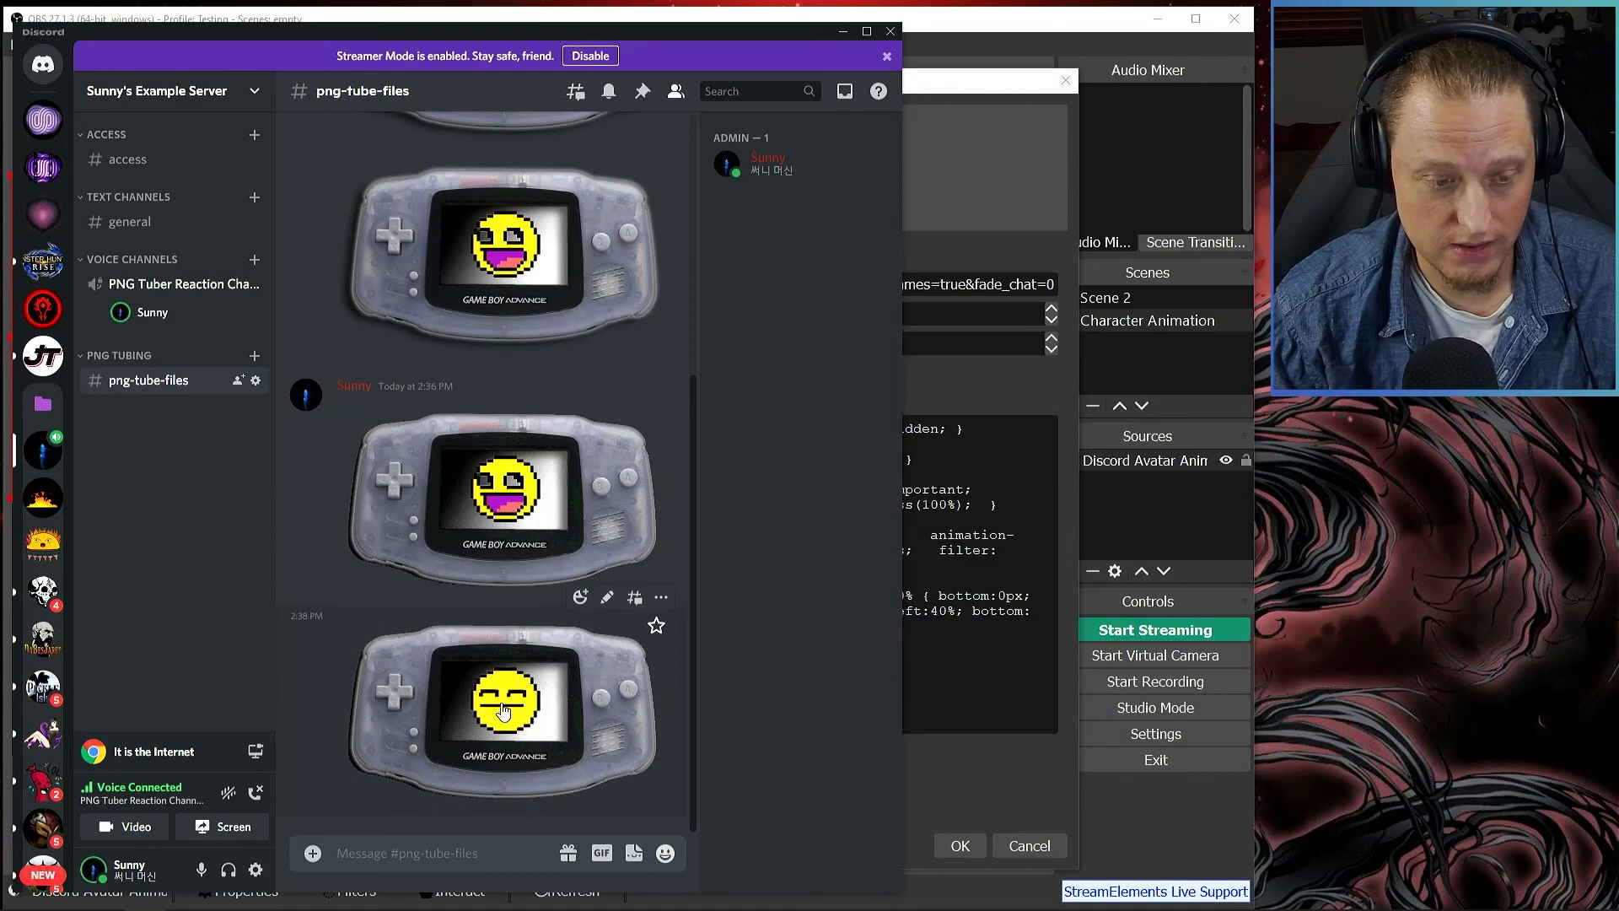
right_click(502, 709)
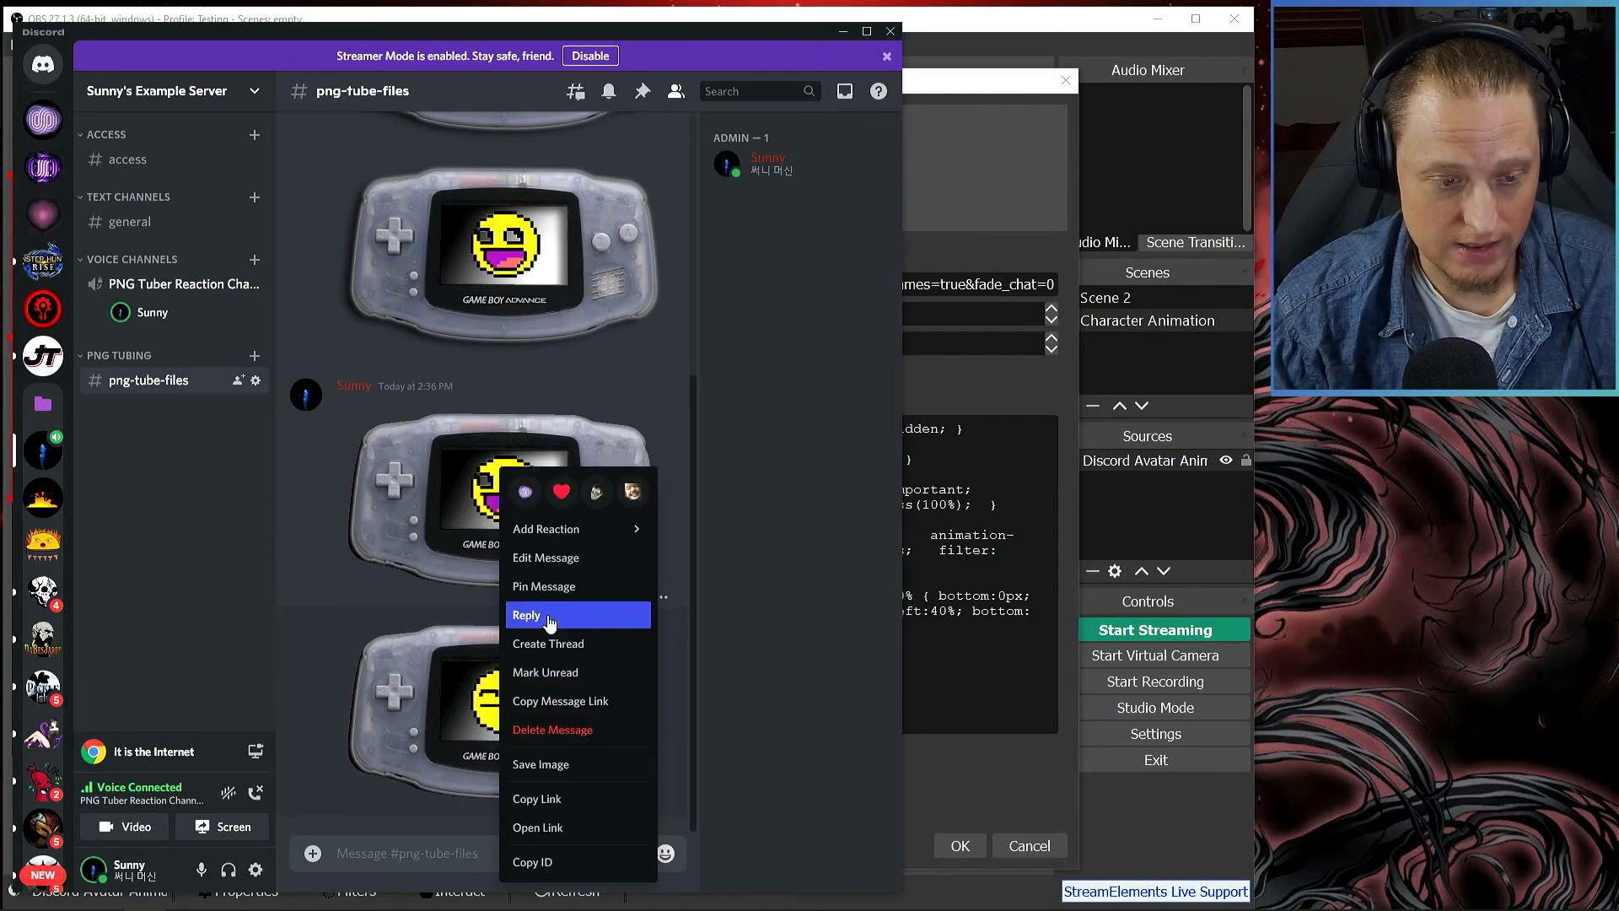
mouse_move(506, 816)
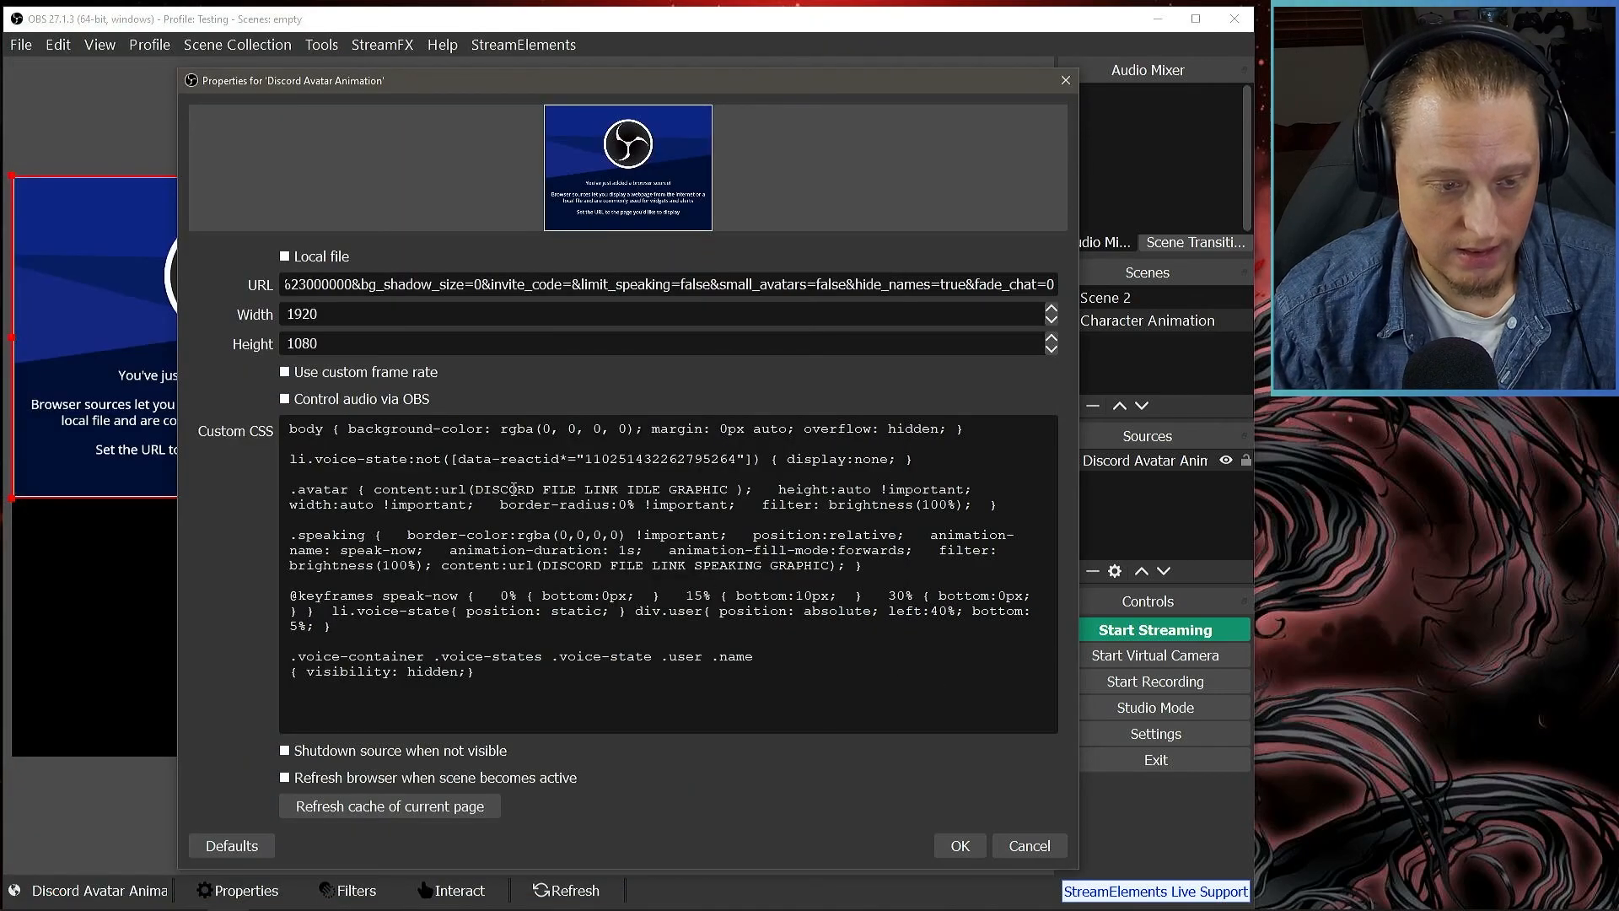
- Replace the idle and speaking image placeholders with the Still_Gif.gif and GBA_Animated_Mouth.gif links
left_click_drag(479, 488, 734, 488)
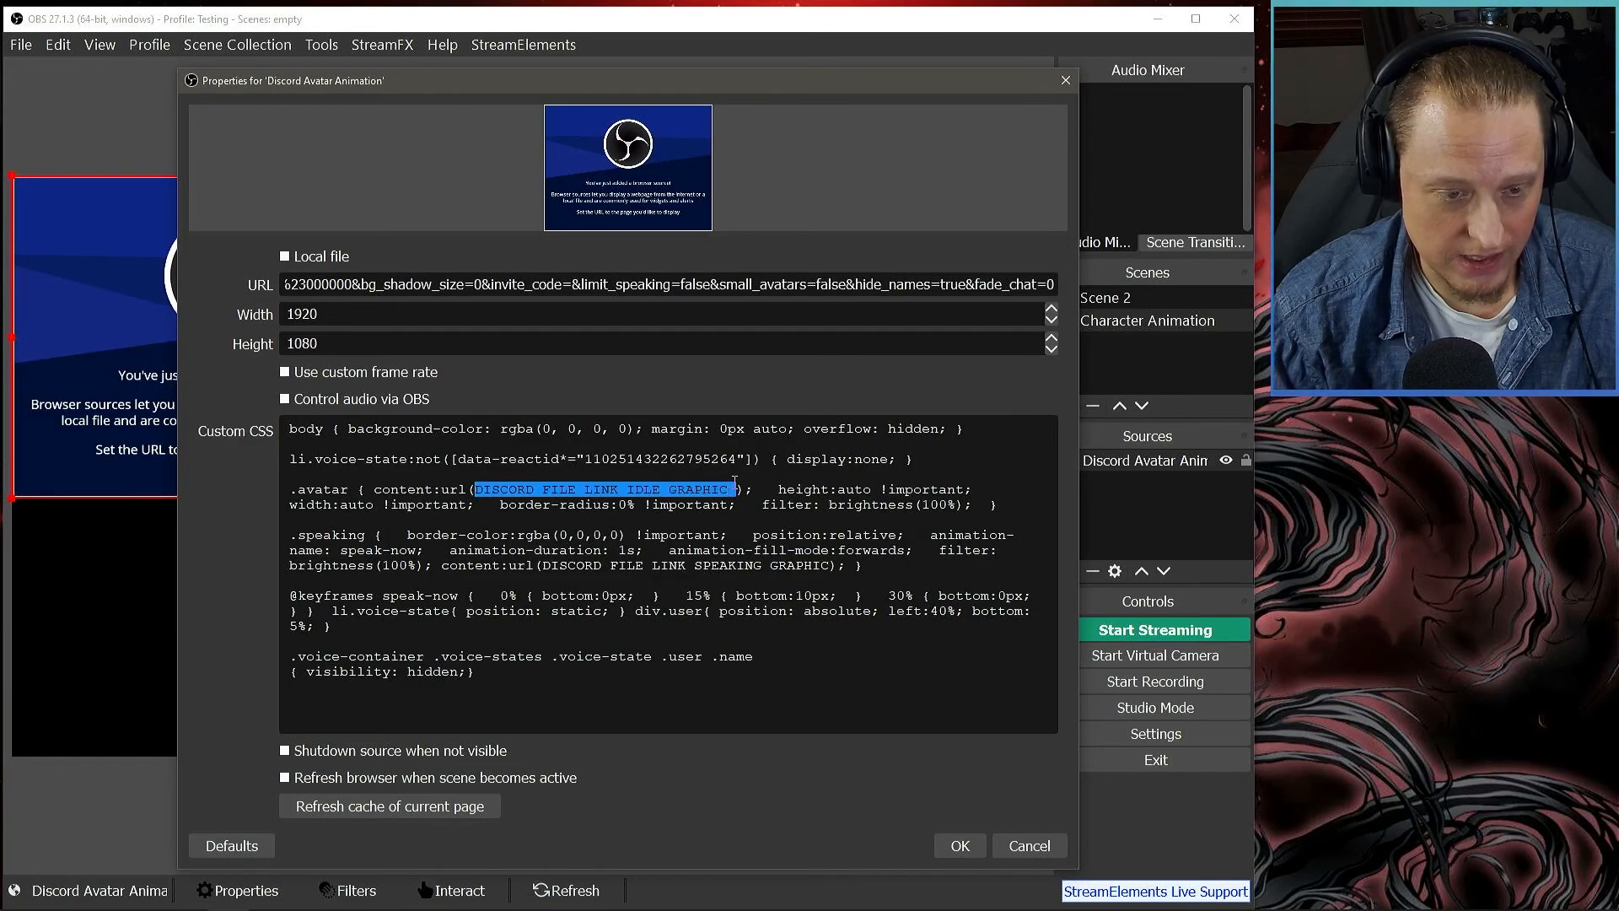
type("https://cdn.discordapp.com/attachments/907389283135021107/907398610176573461/Still_Gif.gif")
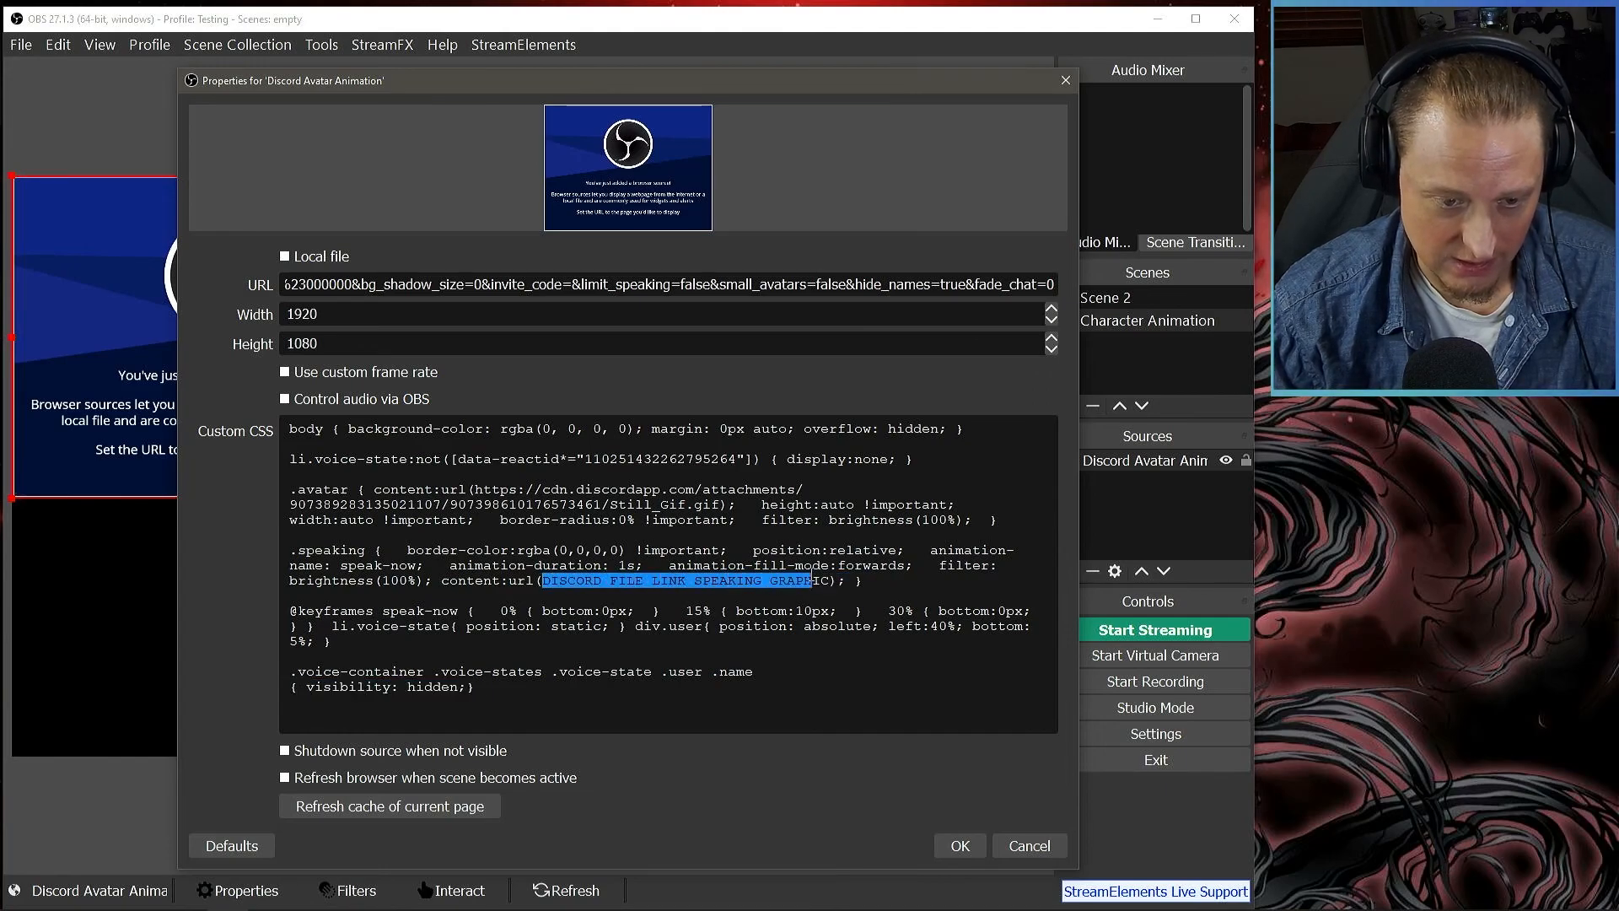
type("https://cdn.discordapp.com/attachments/907389283135021107/907398198849568808/GBA_Animated_Mouth.gif")
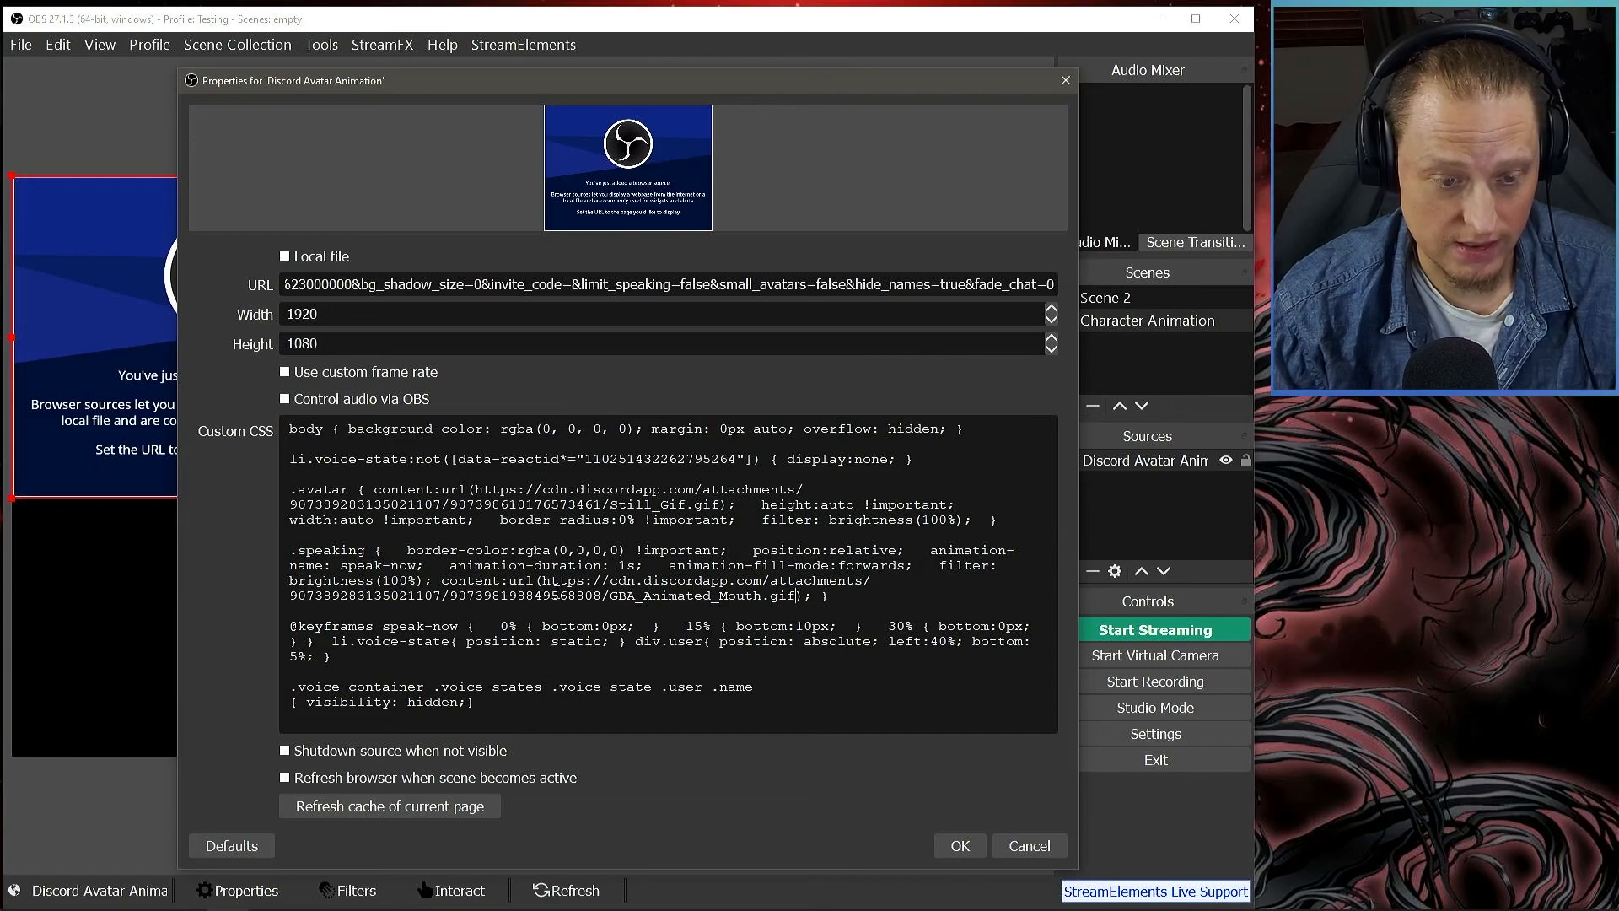
left_click(961, 845)
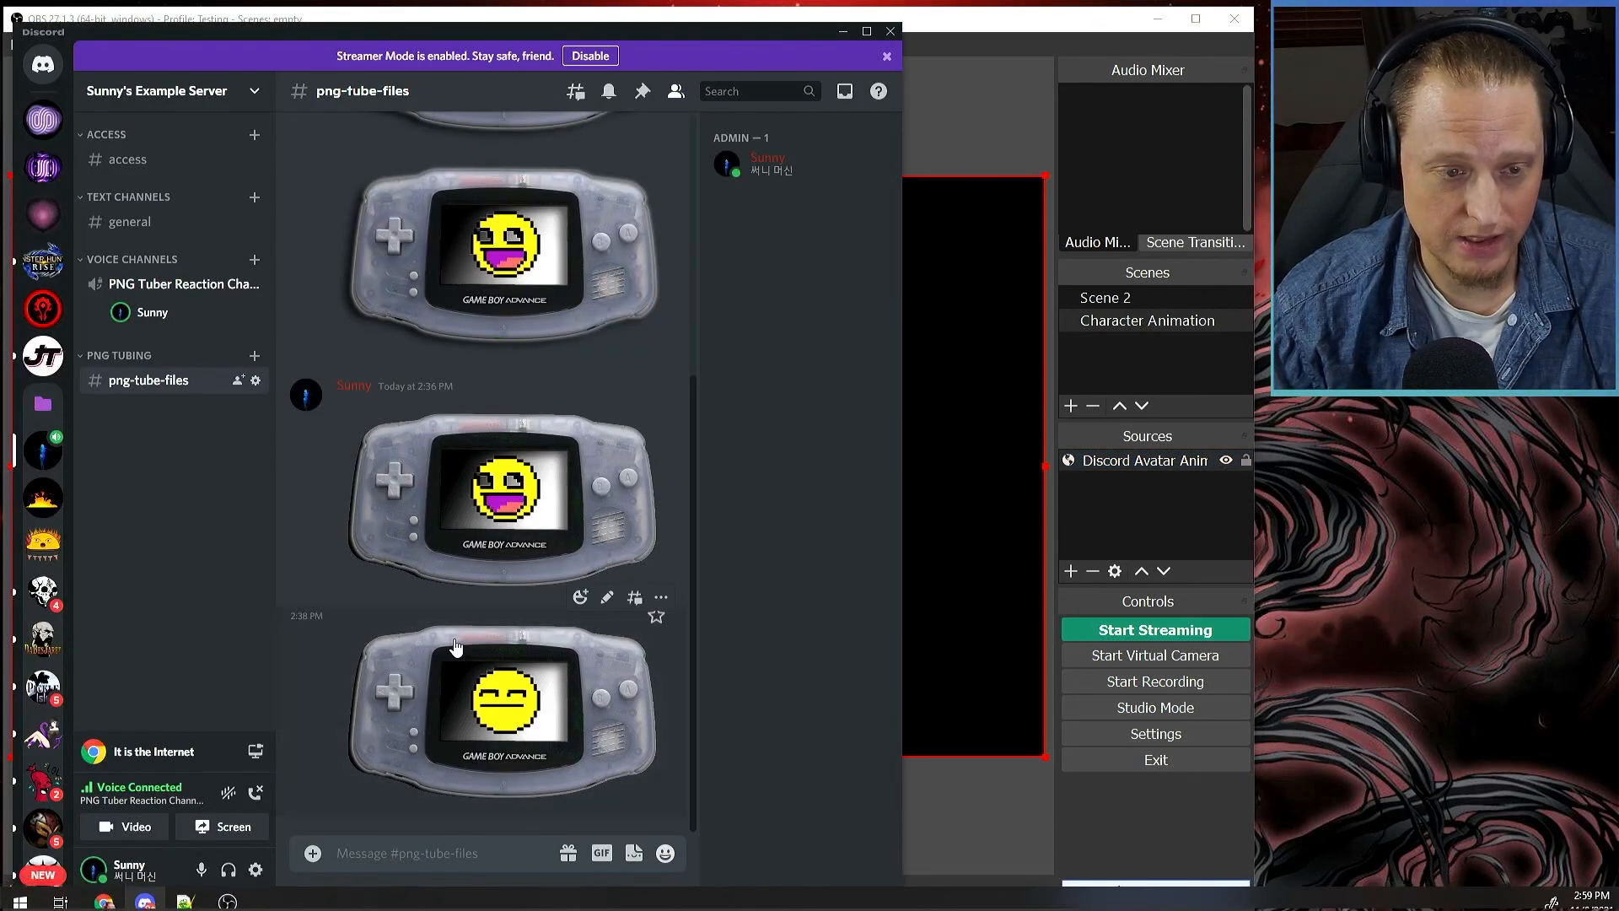
- Copy the link of another Game Boy face image in #png-tube-files
scroll("up", 3)
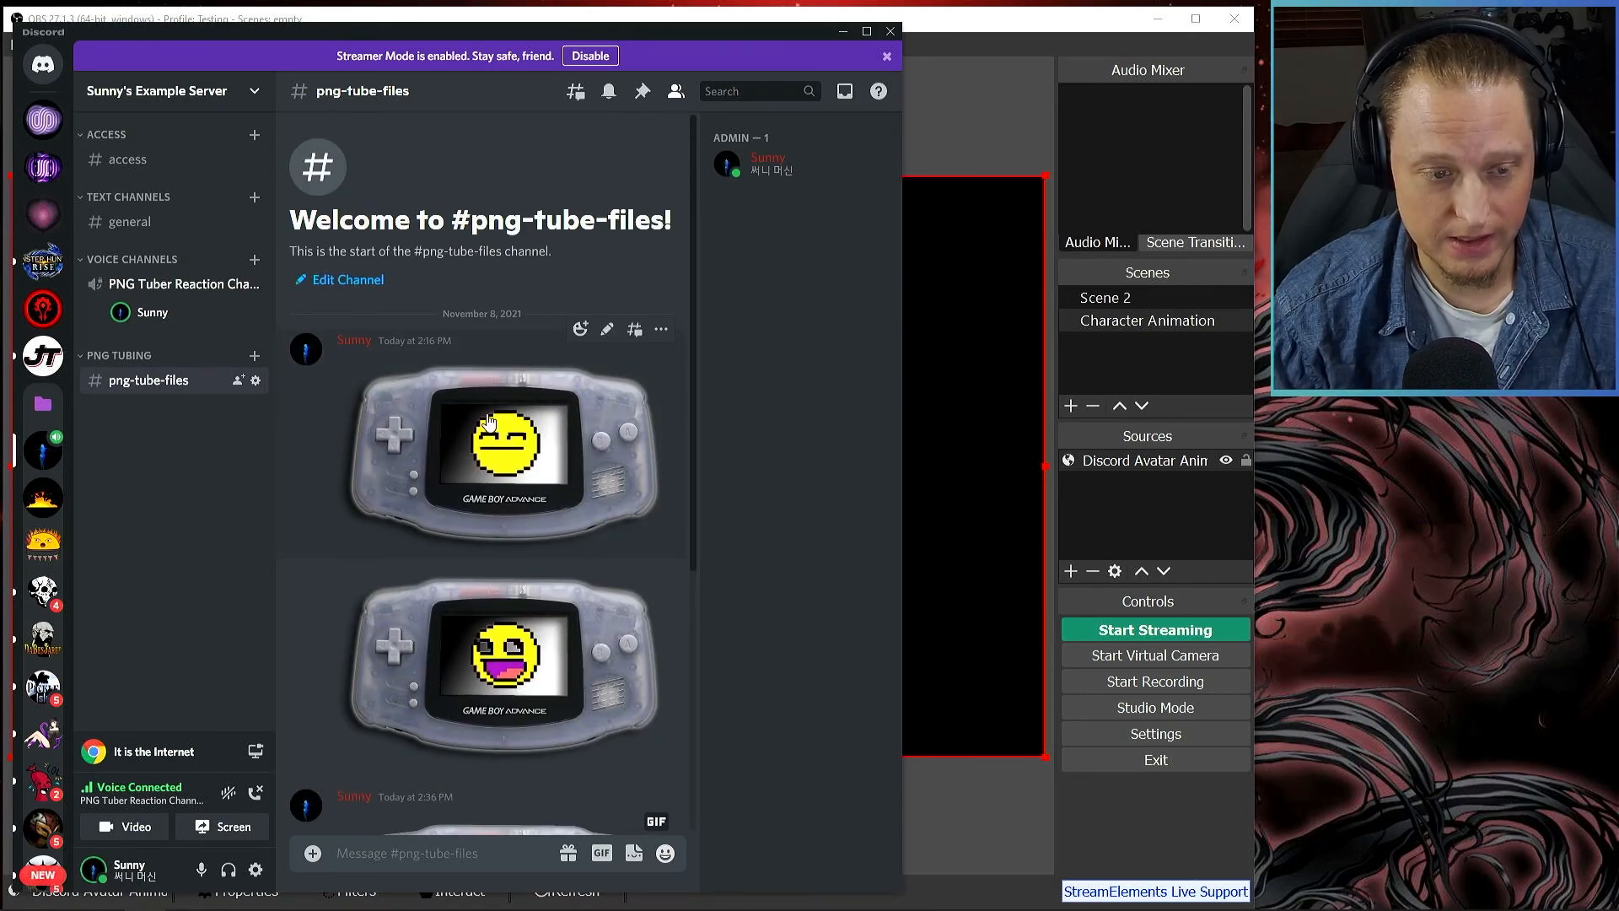
right_click(486, 444)
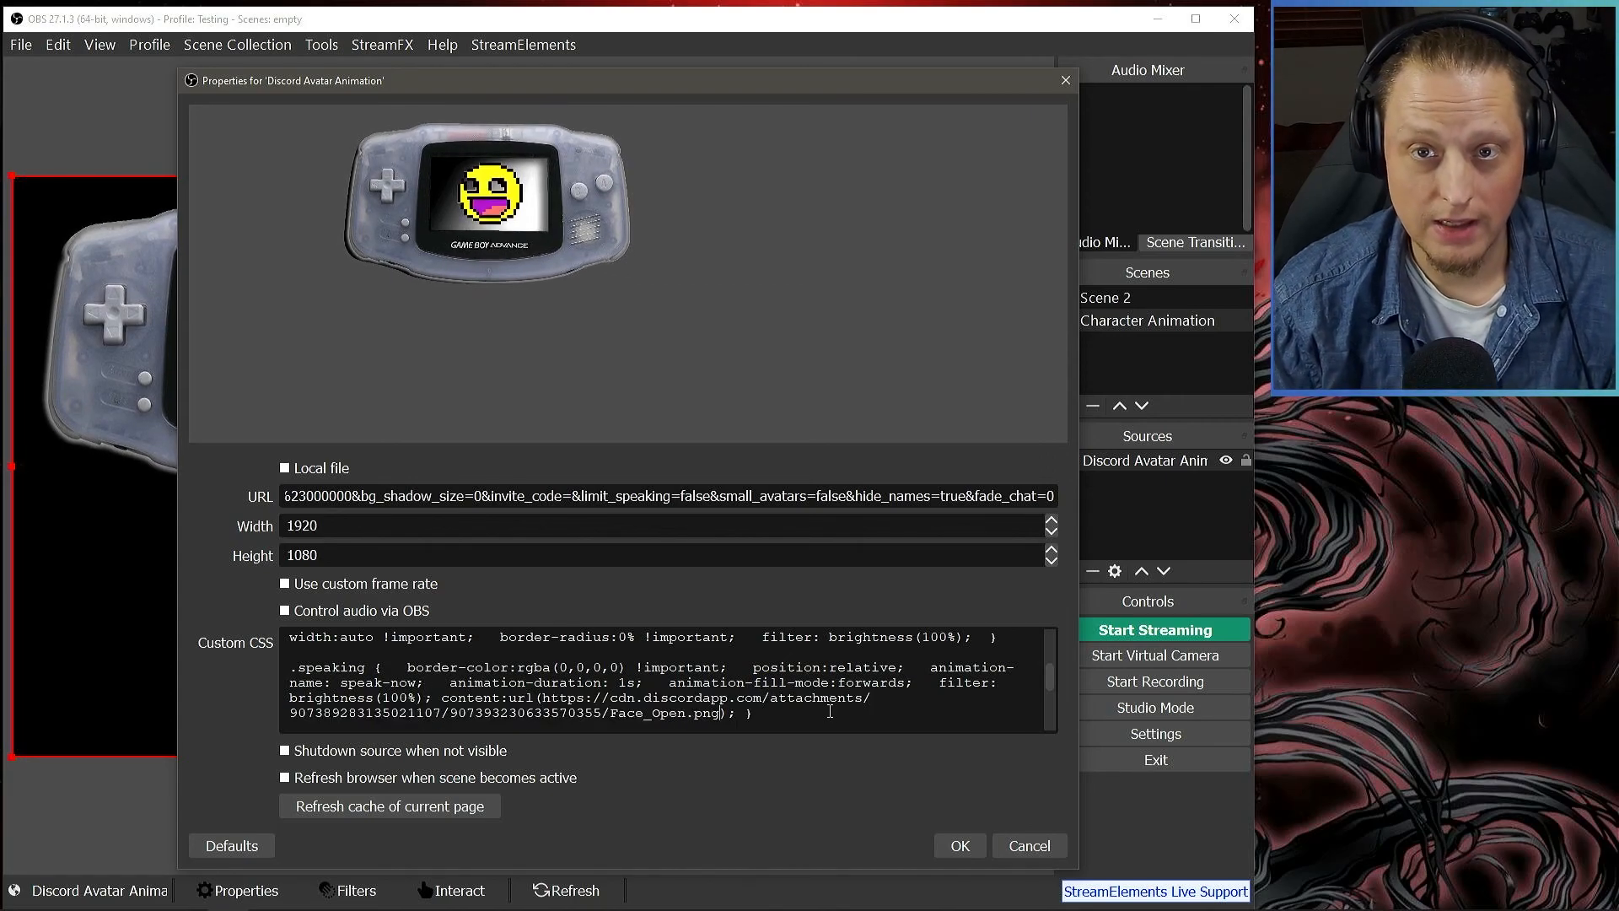
- Confirm the browser source Properties so the smiling Game Boy appears in the preview
left_click(959, 845)
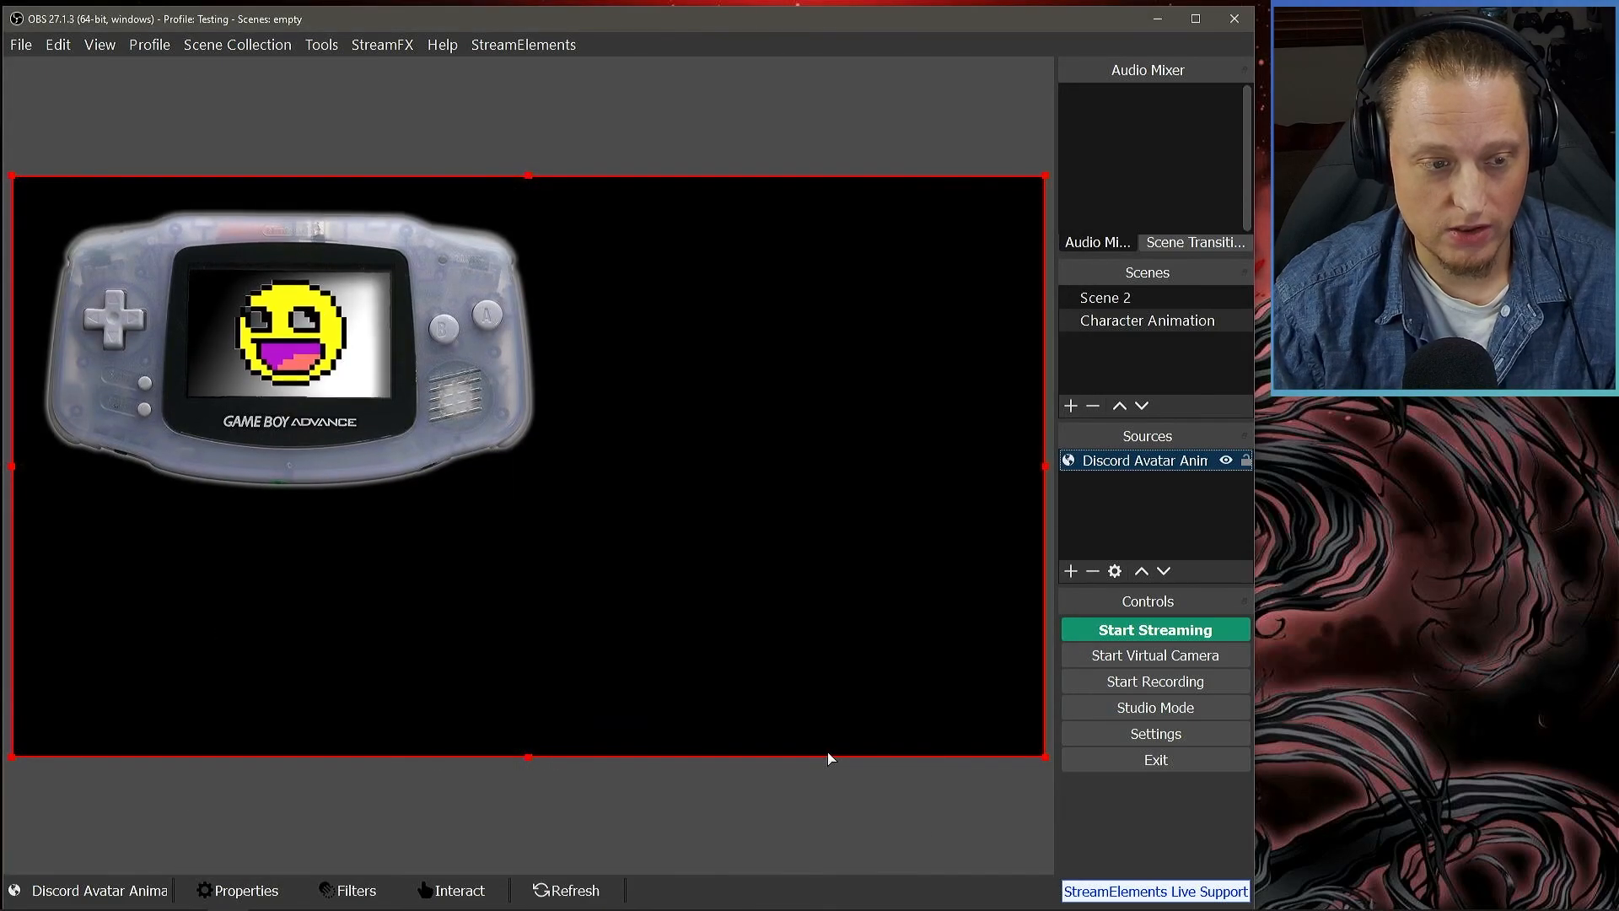